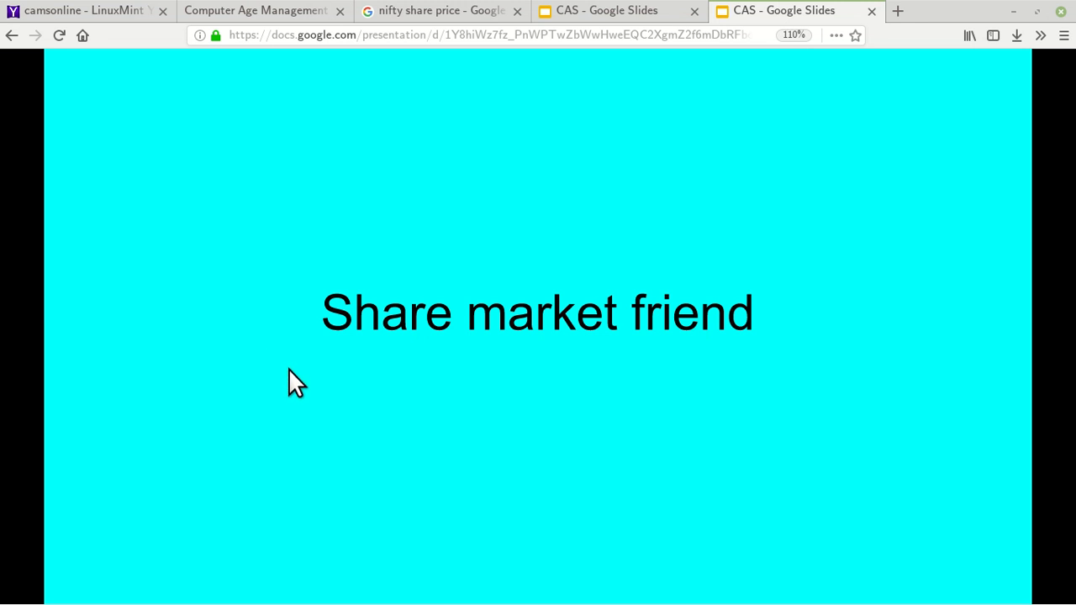
mouse_move(264, 318)
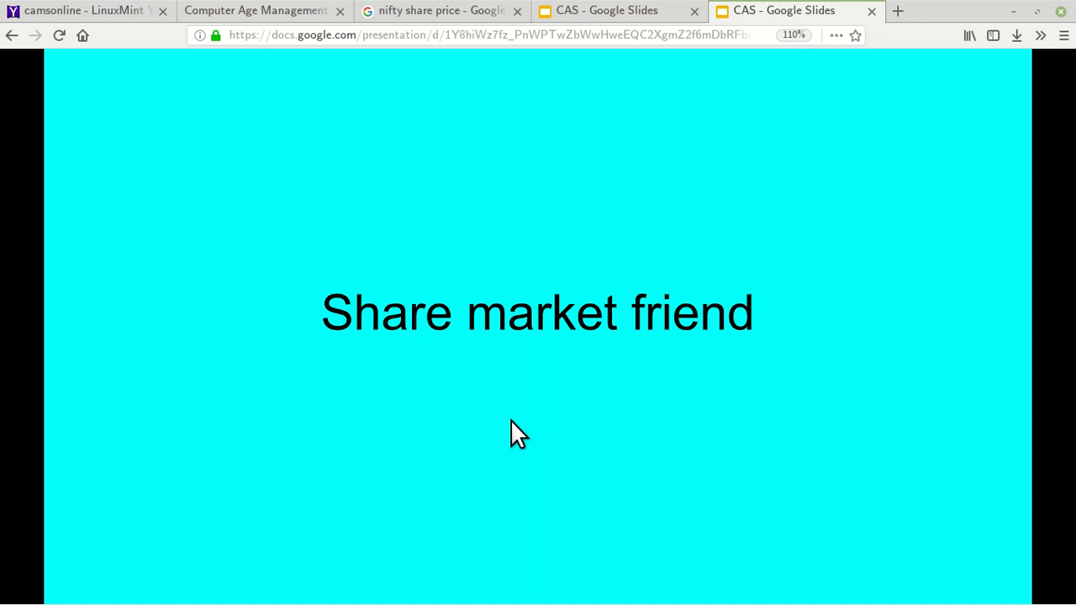
mouse_move(528, 432)
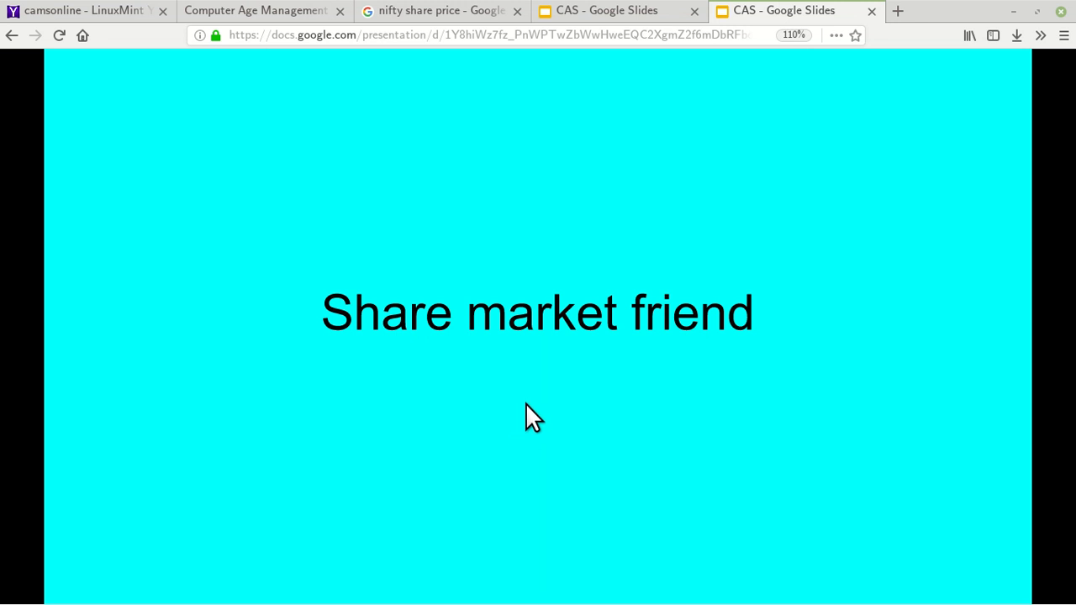
mouse_move(404, 493)
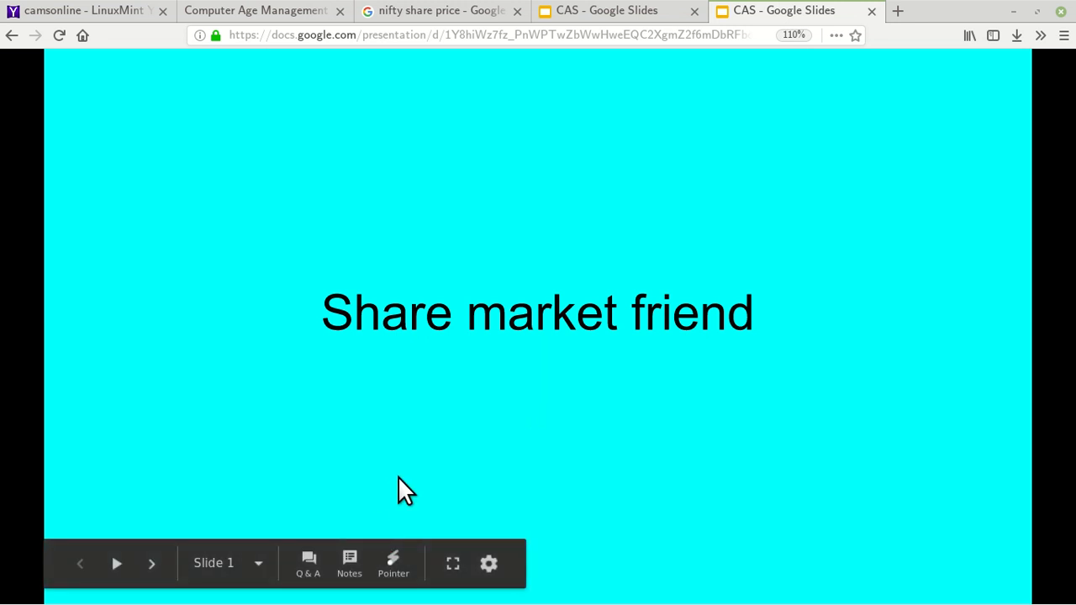
mouse_move(458, 435)
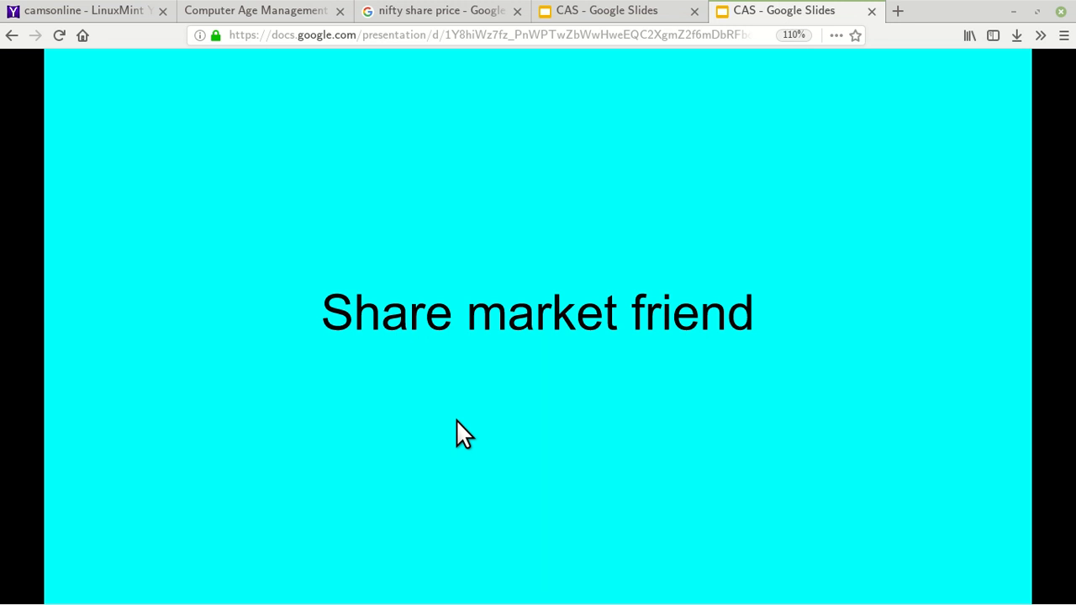
mouse_move(524, 434)
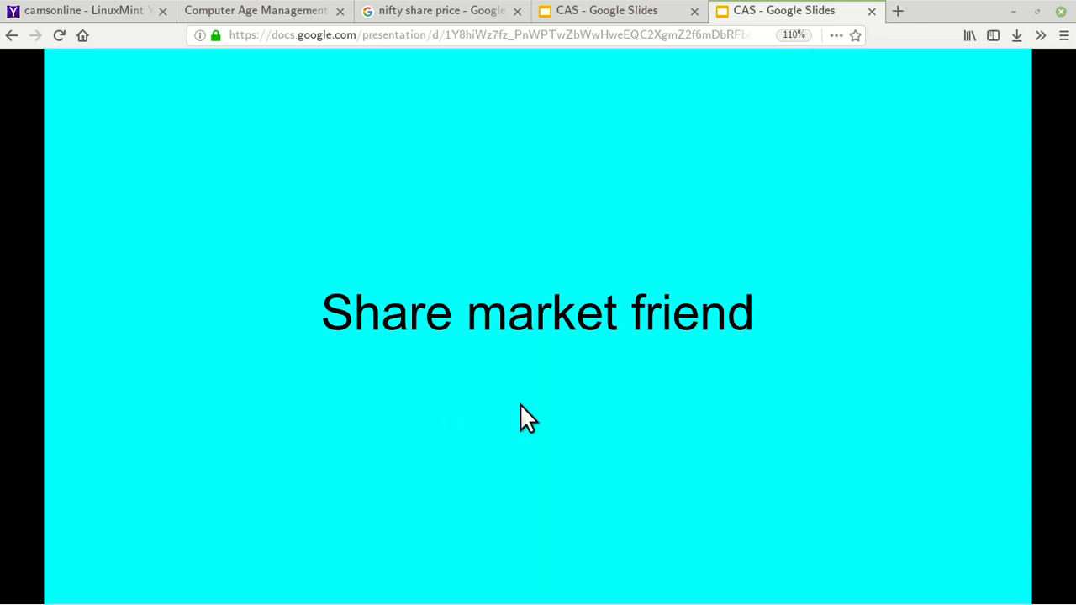
mouse_move(609, 450)
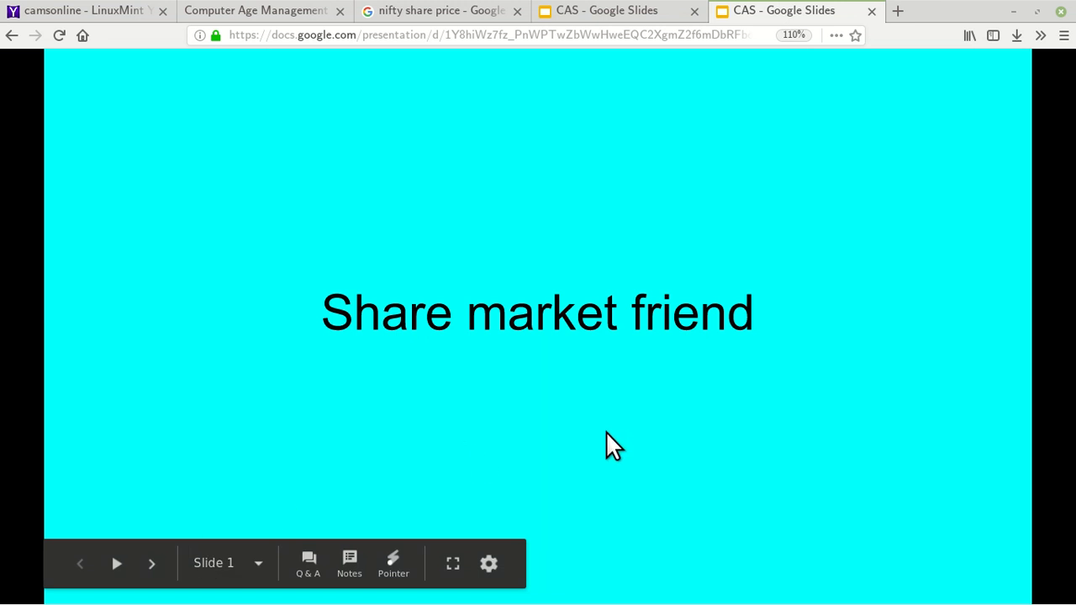
mouse_move(502, 452)
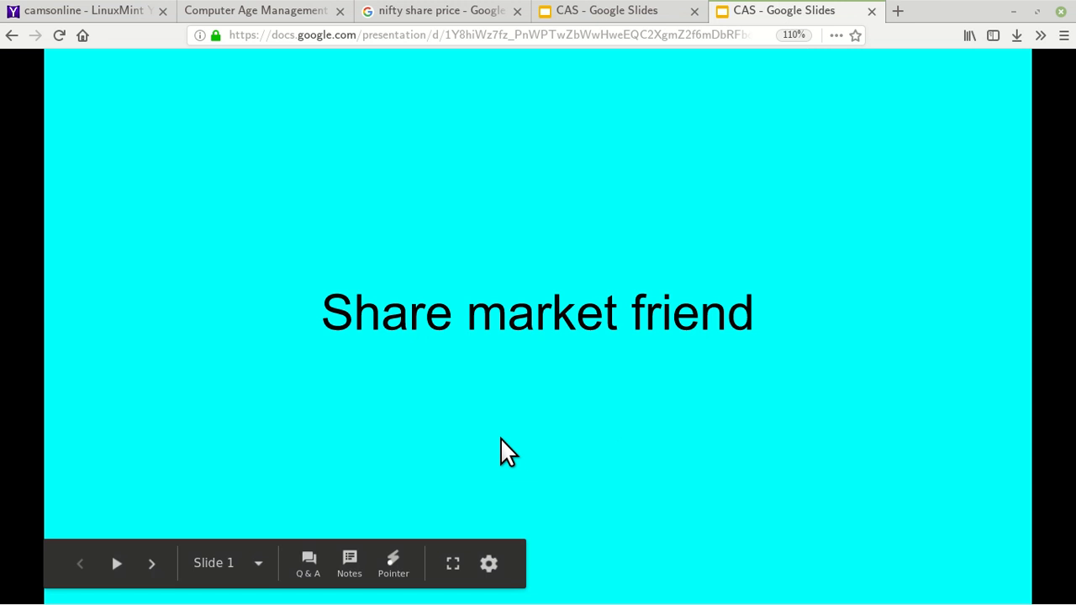
mouse_move(511, 408)
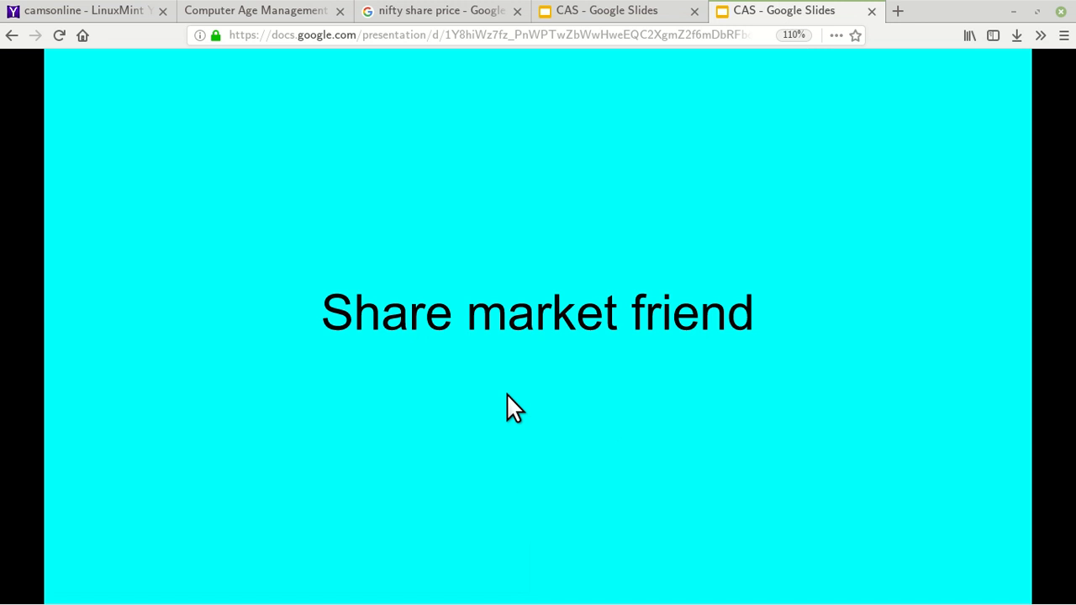
mouse_move(503, 407)
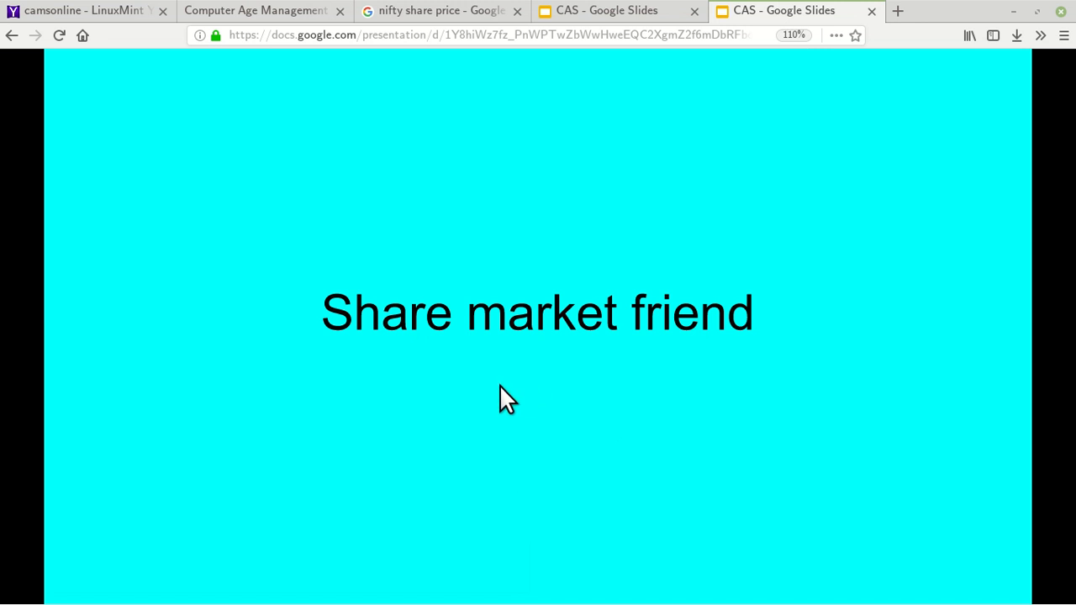
mouse_move(156, 572)
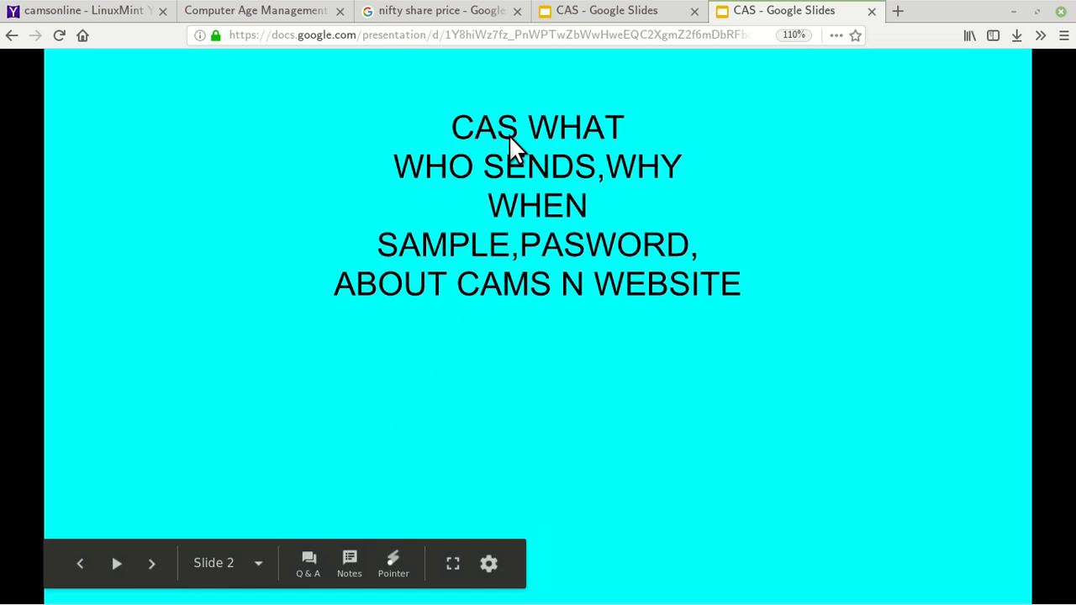
mouse_move(580, 296)
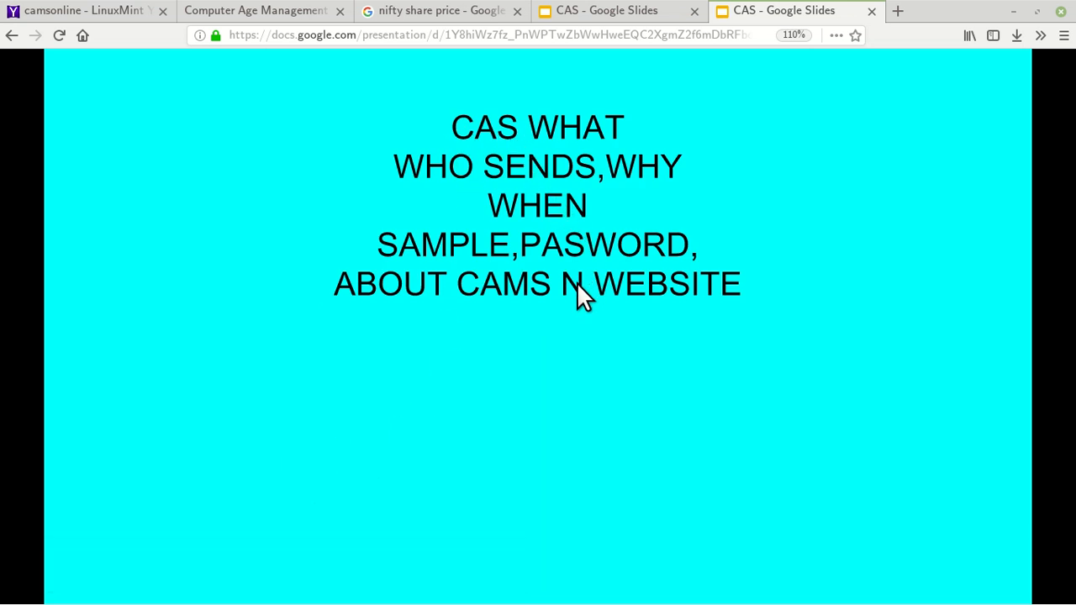
mouse_move(549, 361)
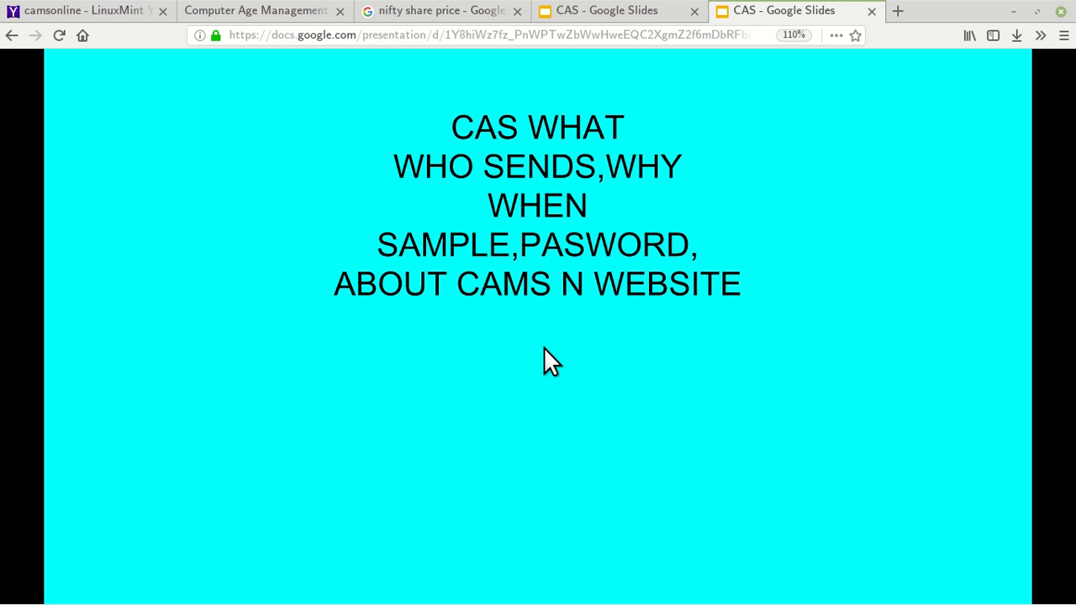
mouse_move(541, 368)
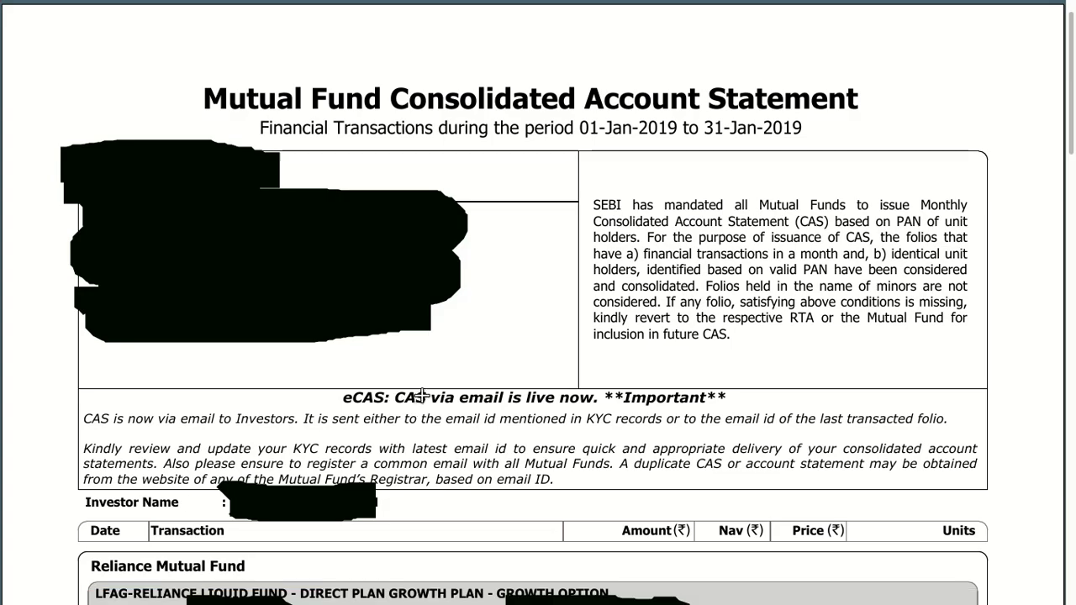
scroll("down", 3)
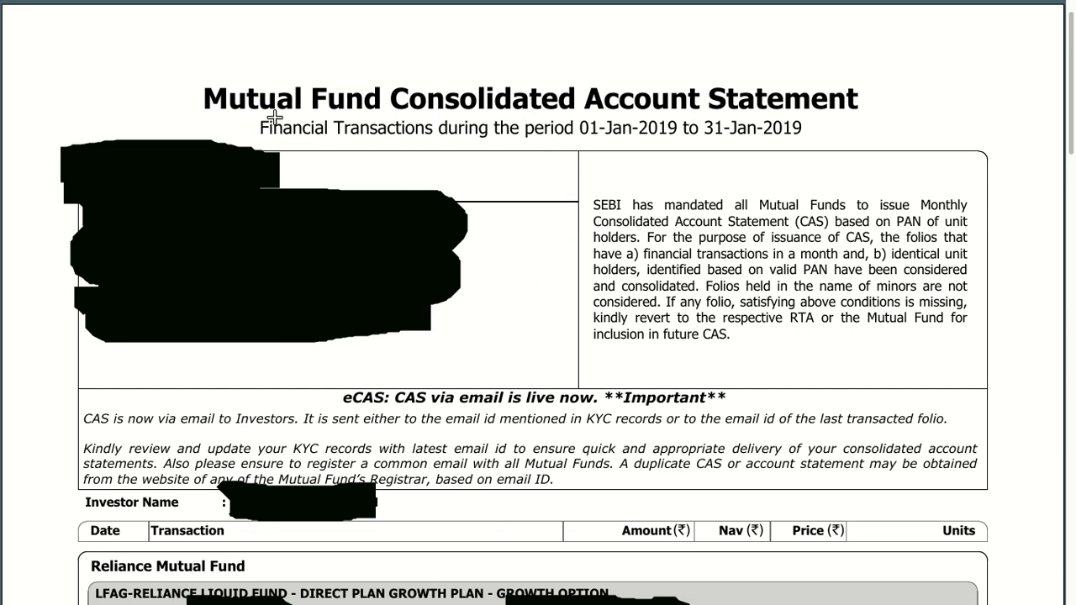
mouse_move(194, 84)
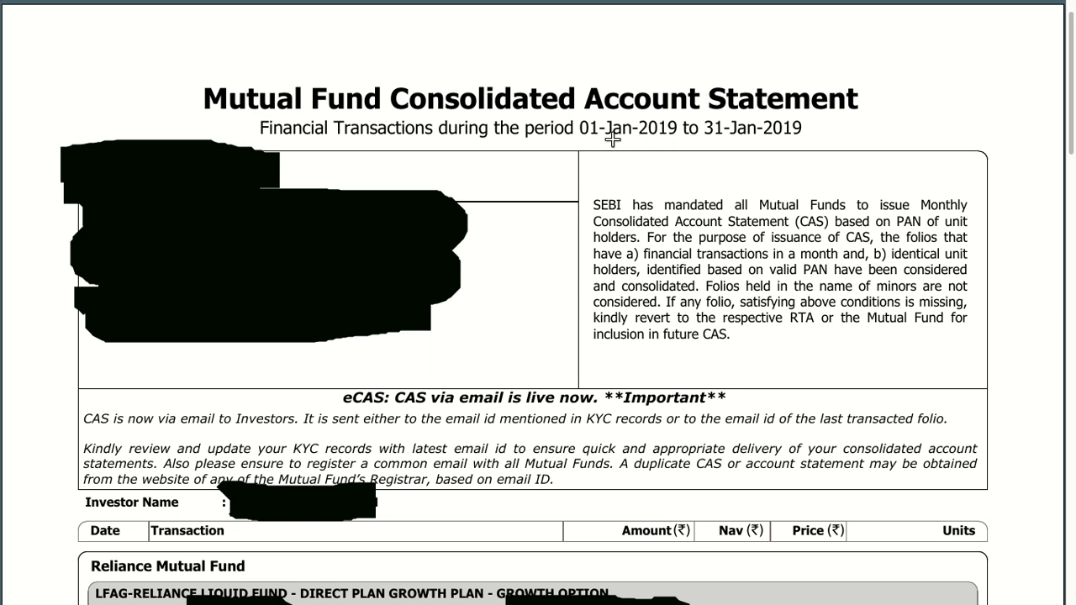
mouse_move(629, 242)
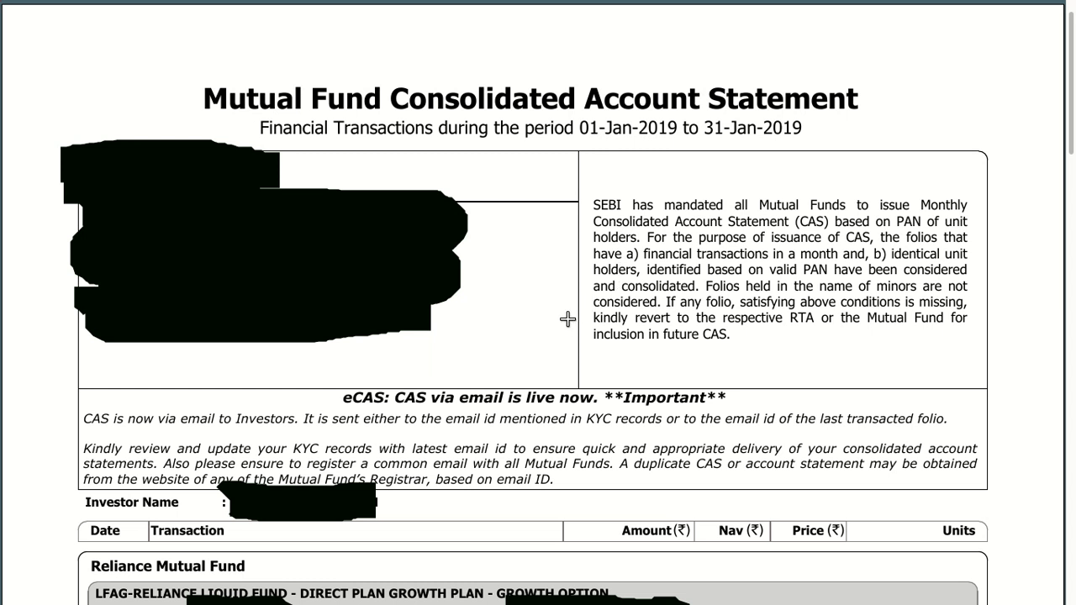
mouse_move(778, 236)
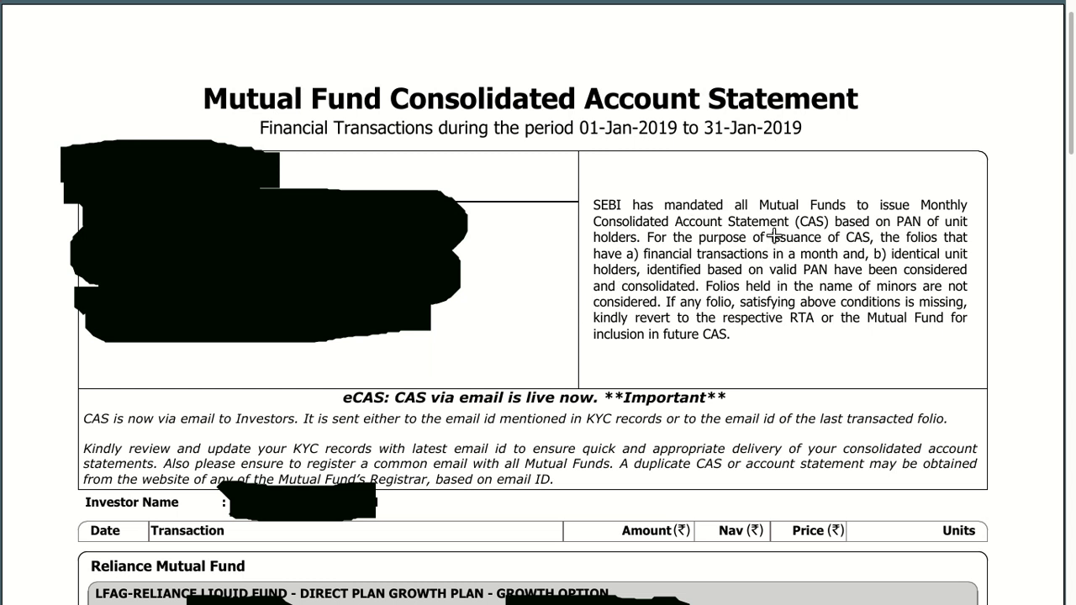
mouse_move(405, 403)
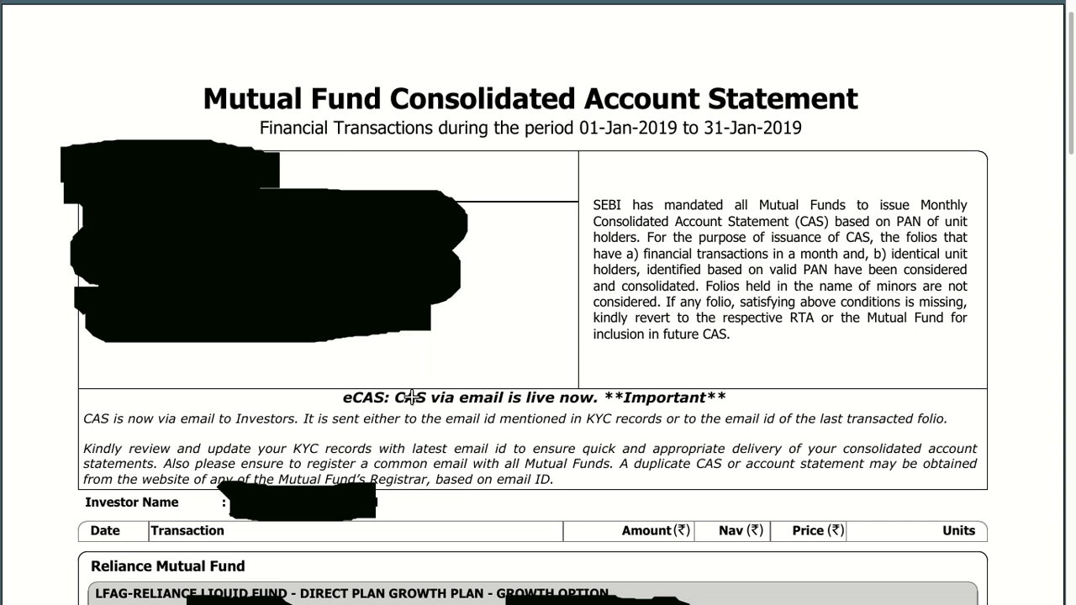
Step: Scroll the statement past the Reliance Liquid Fund folio to transacted-folios summary and load structures
scroll("down", 3)
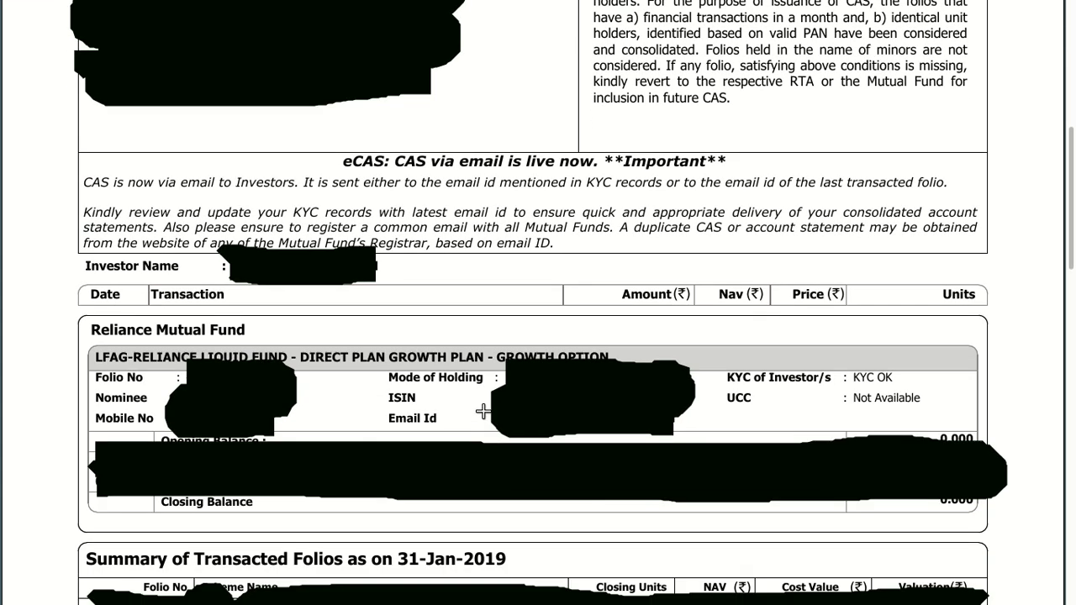
mouse_move(477, 323)
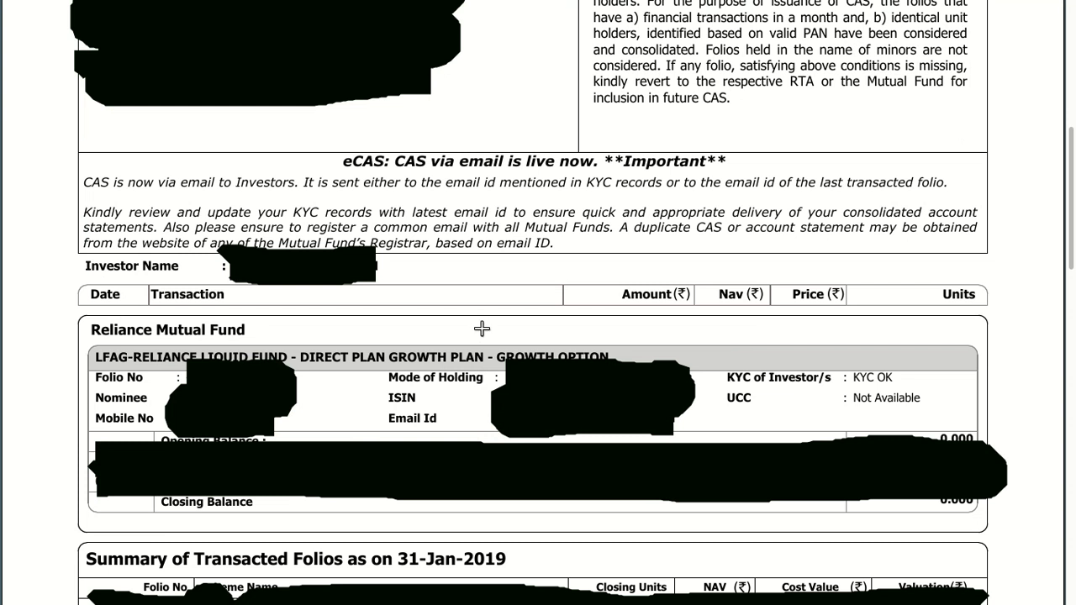
mouse_move(497, 341)
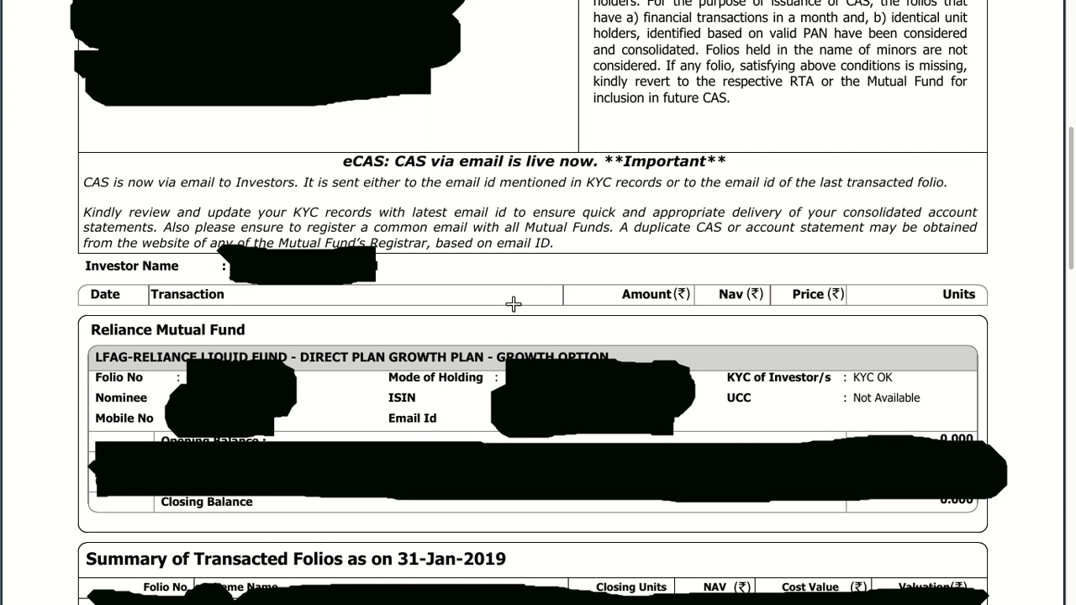
mouse_move(508, 320)
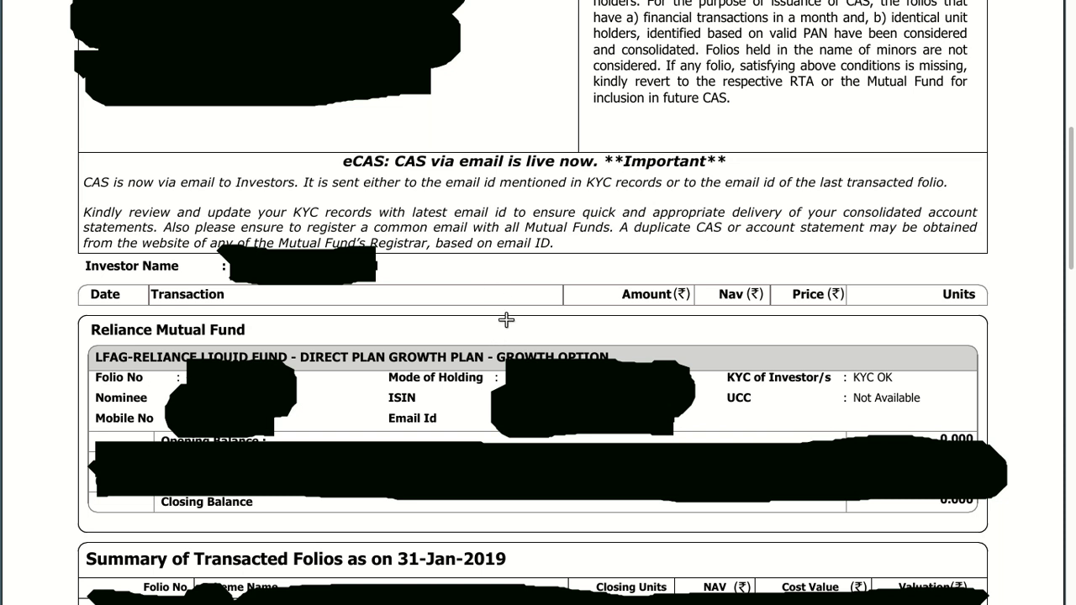
mouse_move(503, 296)
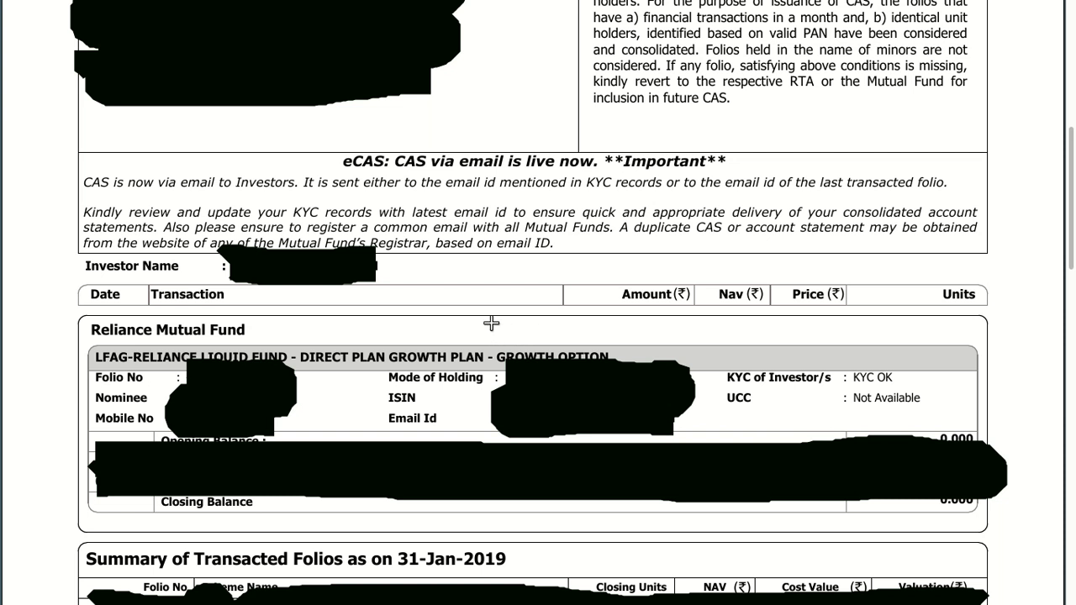
mouse_move(50, 269)
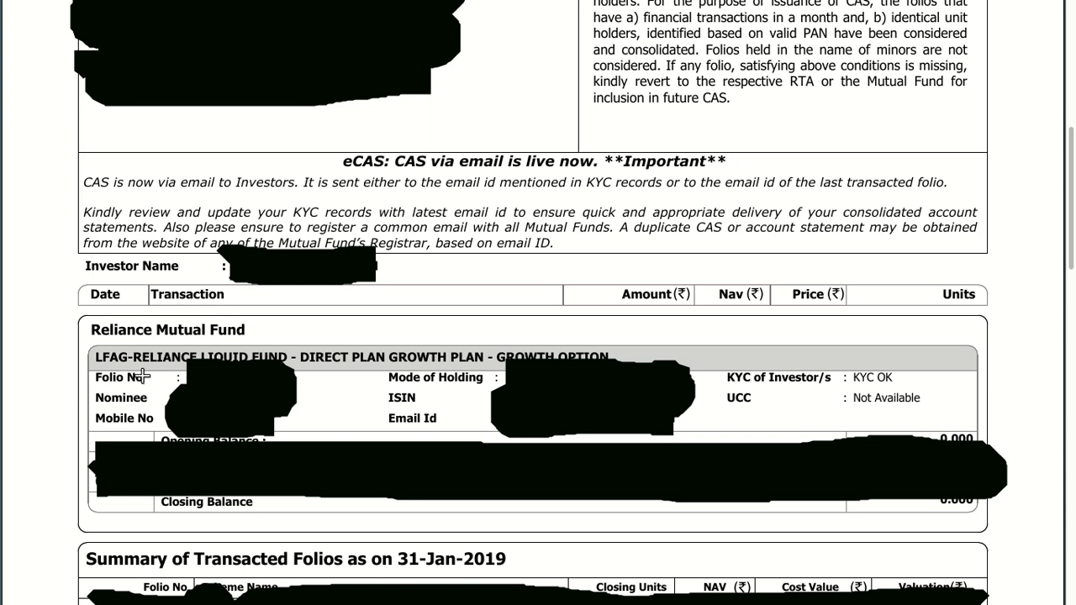
scroll("down", 3)
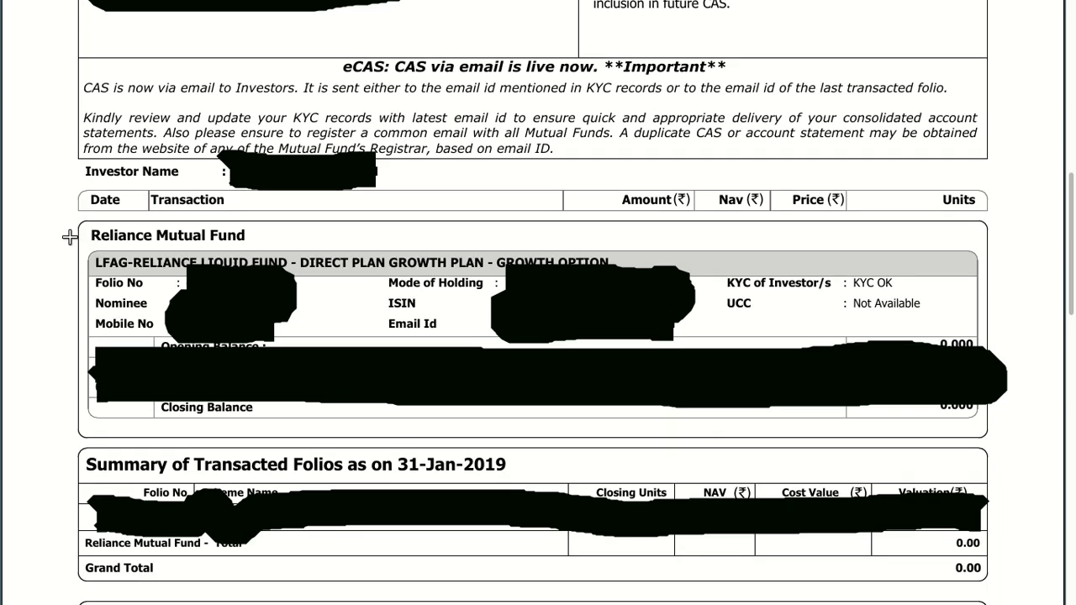
mouse_move(62, 311)
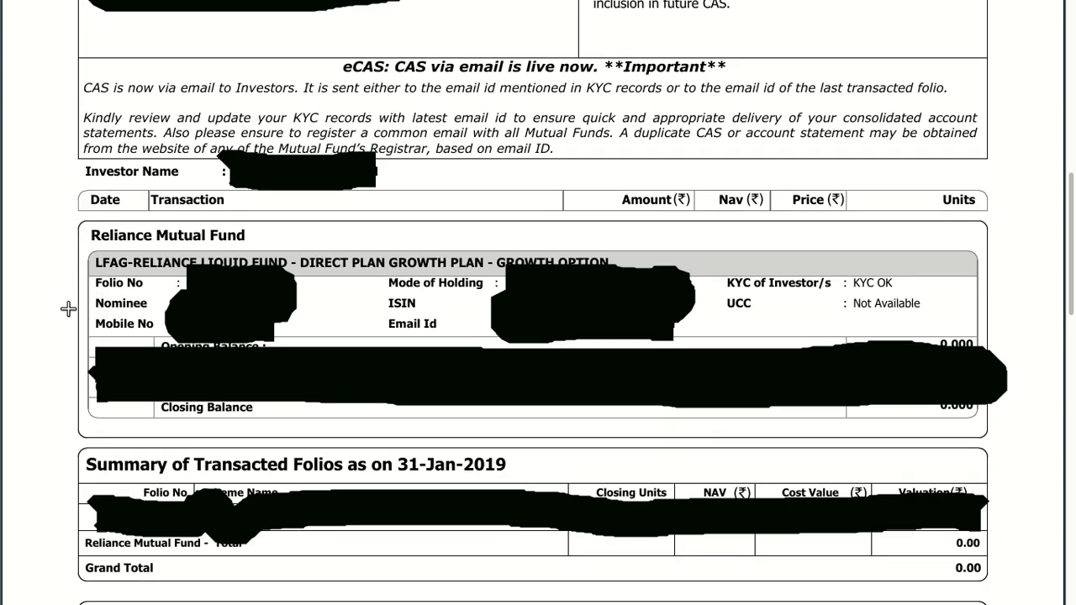
mouse_move(366, 295)
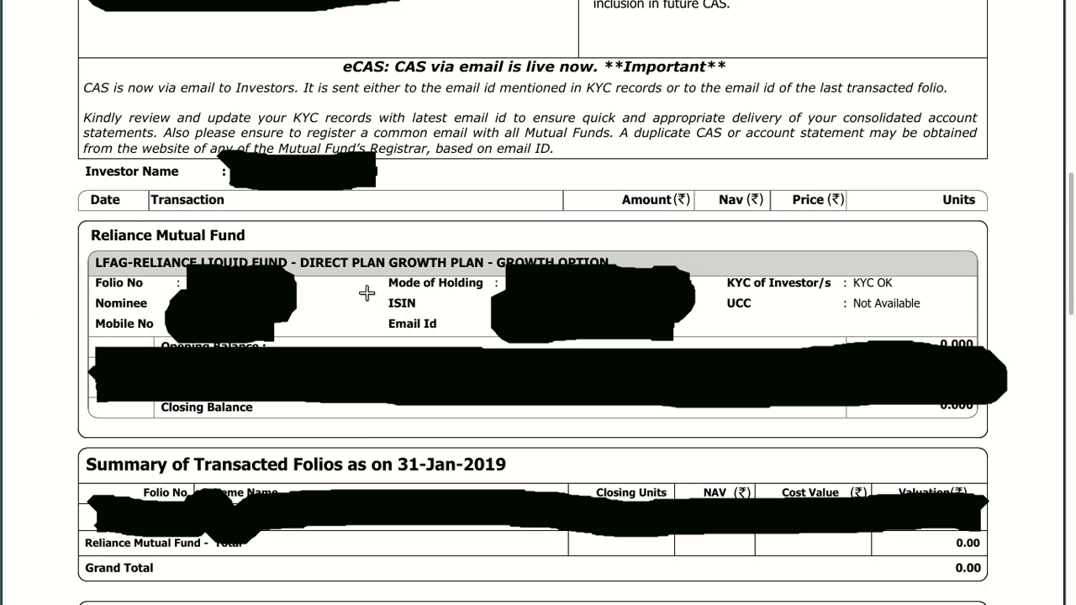
scroll("down", 3)
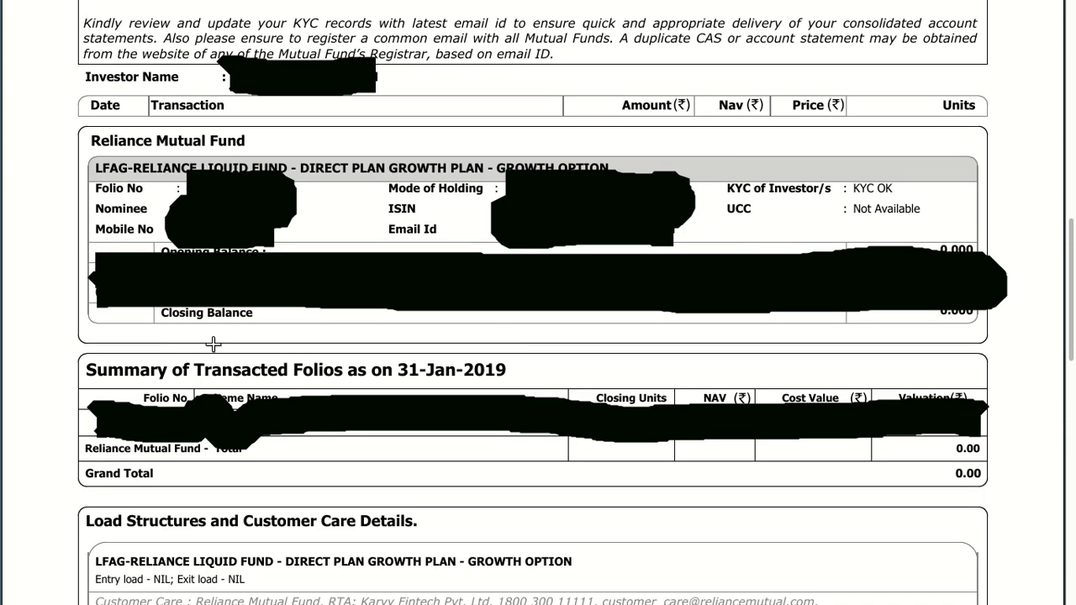
mouse_move(52, 269)
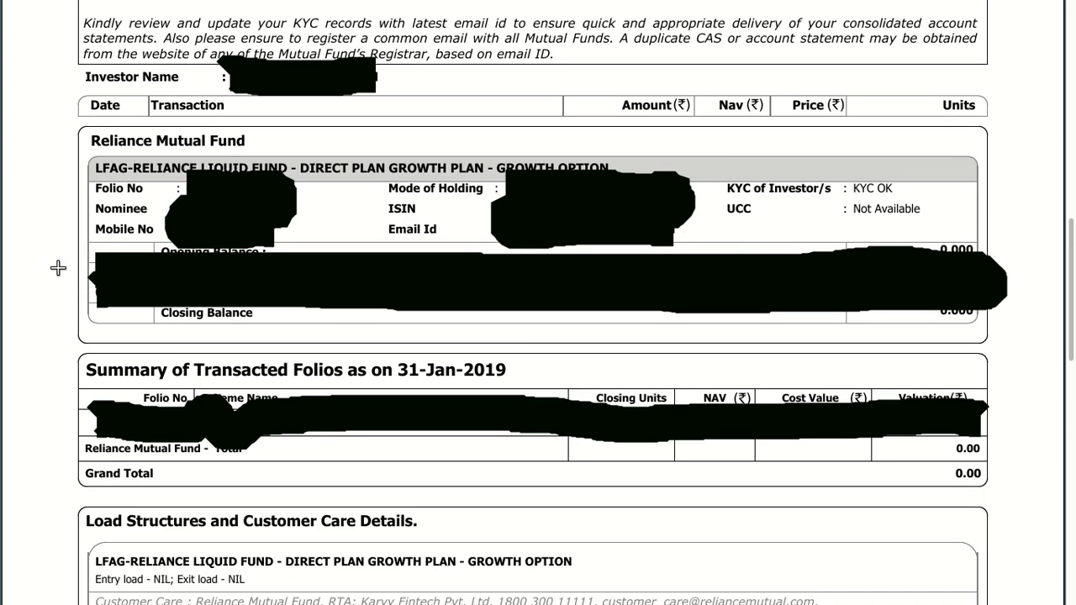
mouse_move(794, 278)
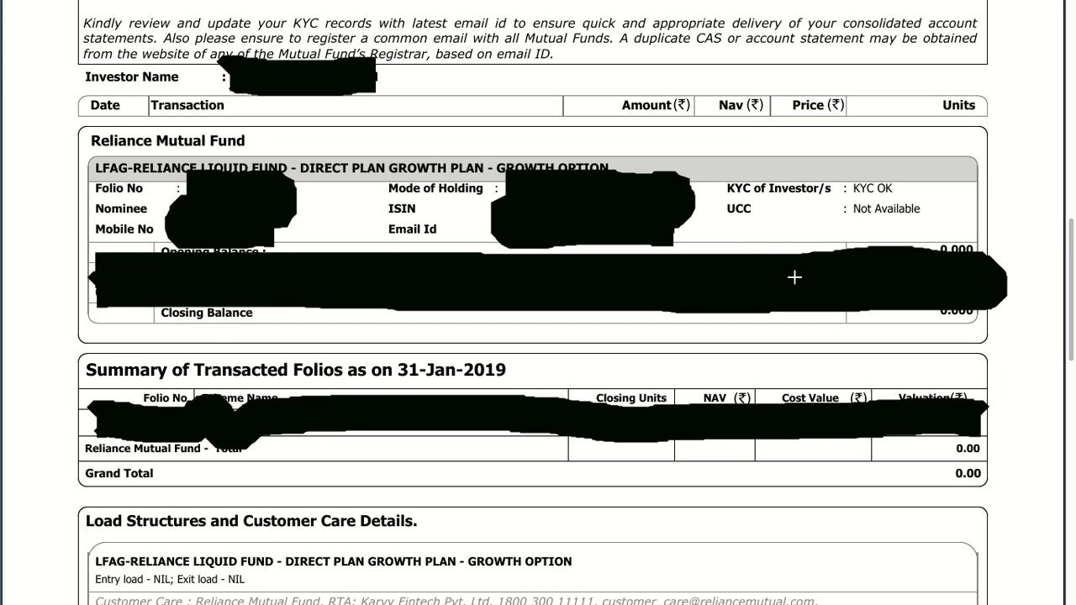
mouse_move(876, 334)
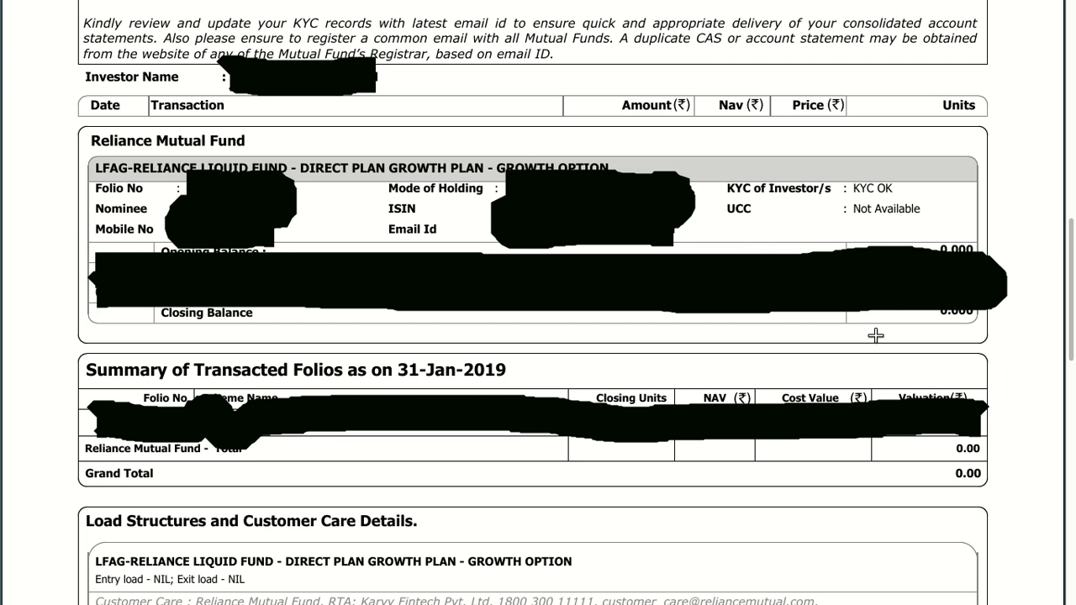
mouse_move(64, 284)
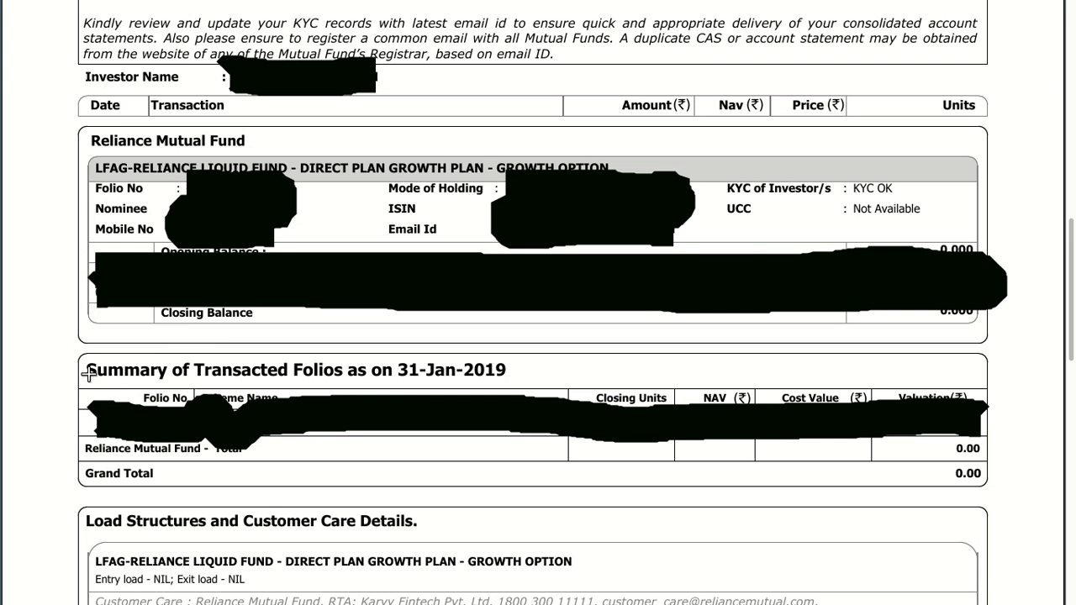
scroll("down", 3)
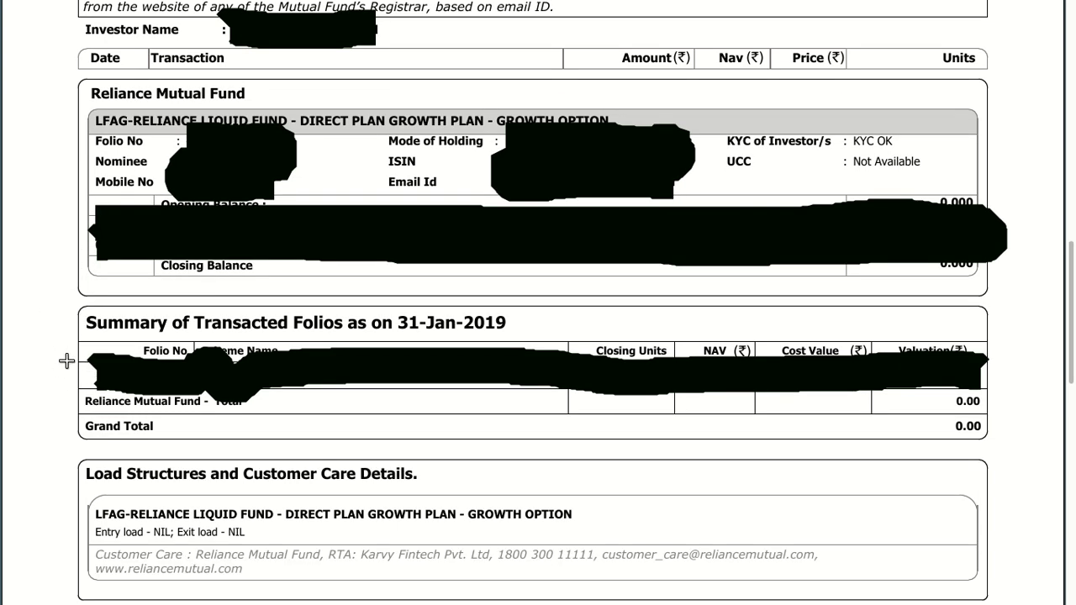
mouse_move(490, 311)
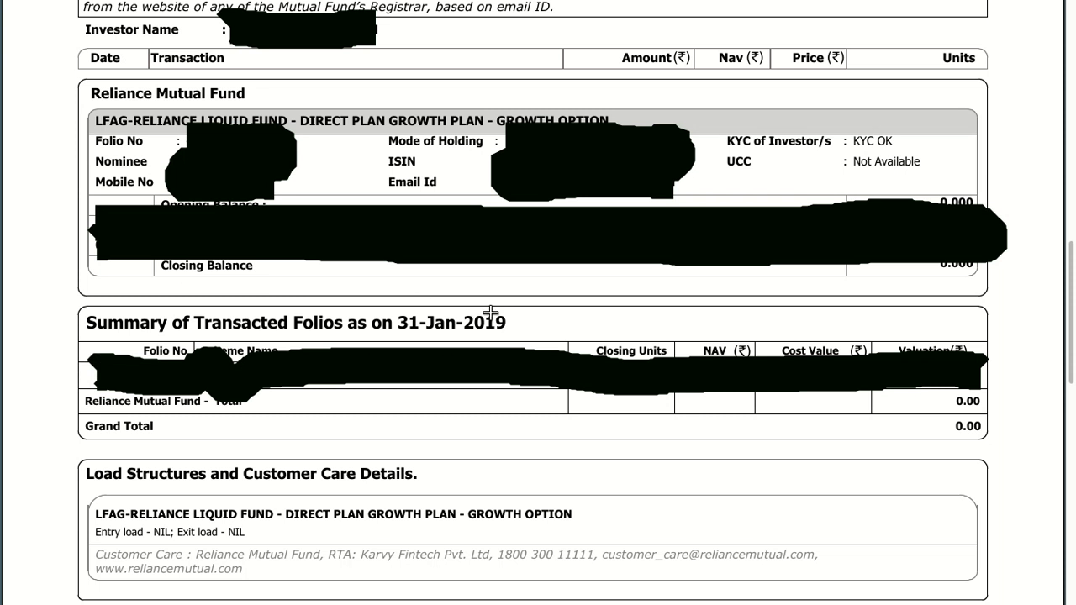
mouse_move(517, 327)
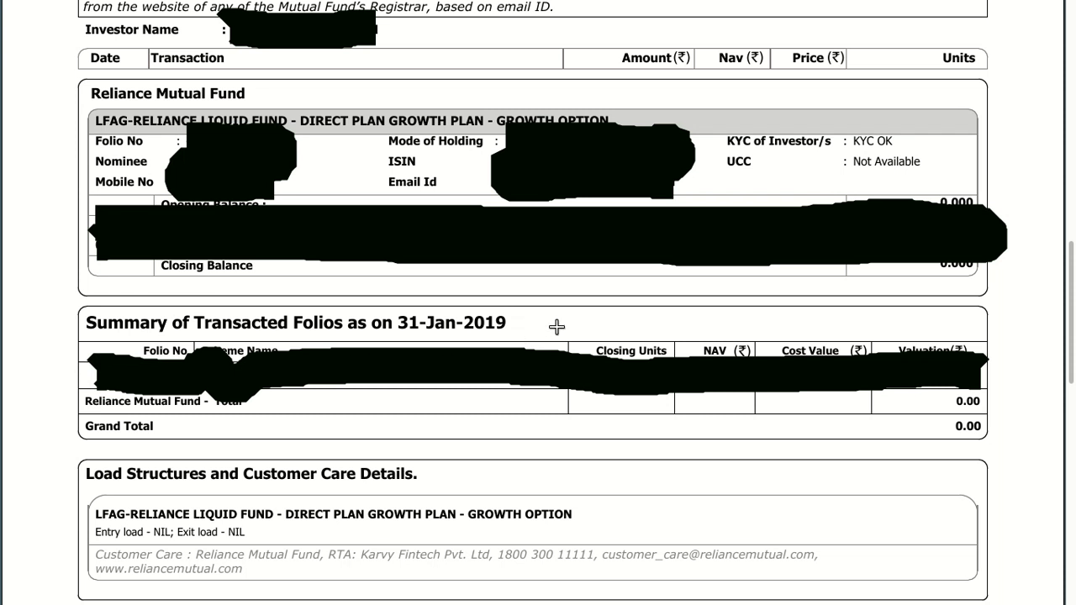
mouse_move(591, 326)
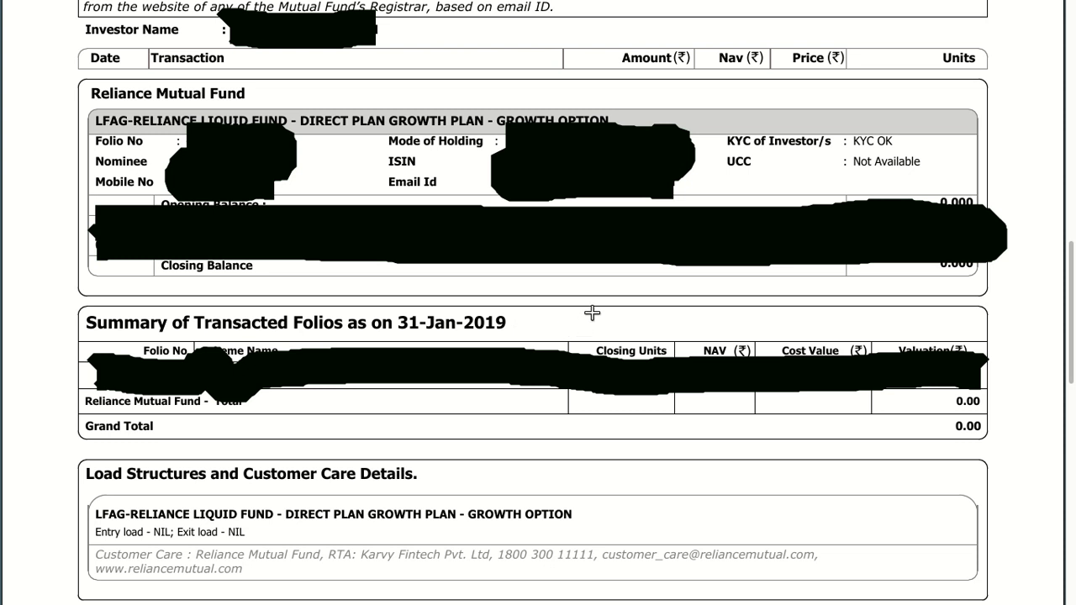
mouse_move(586, 335)
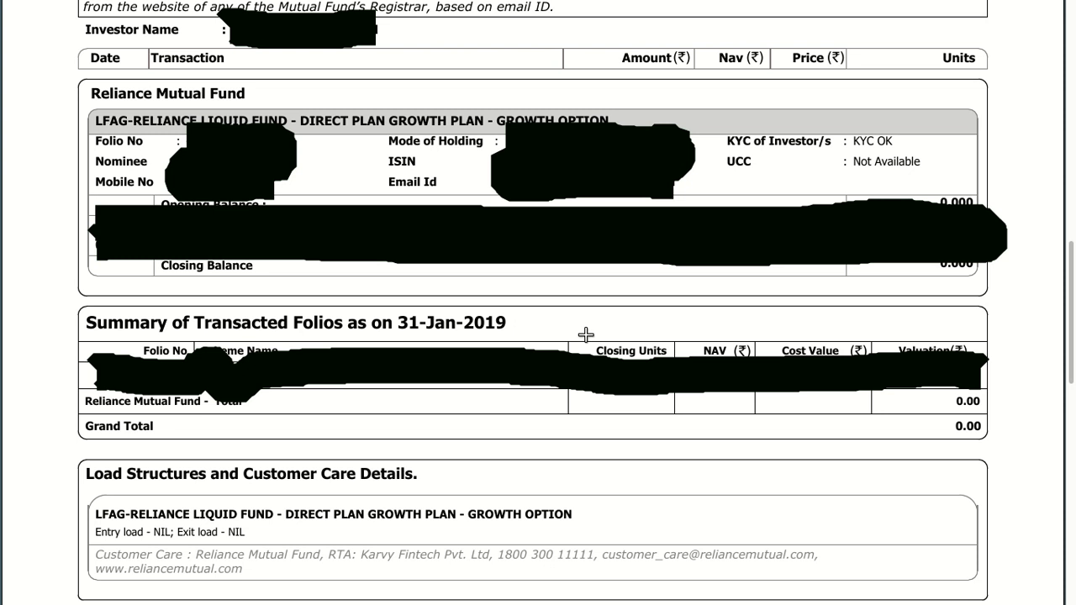
mouse_move(49, 341)
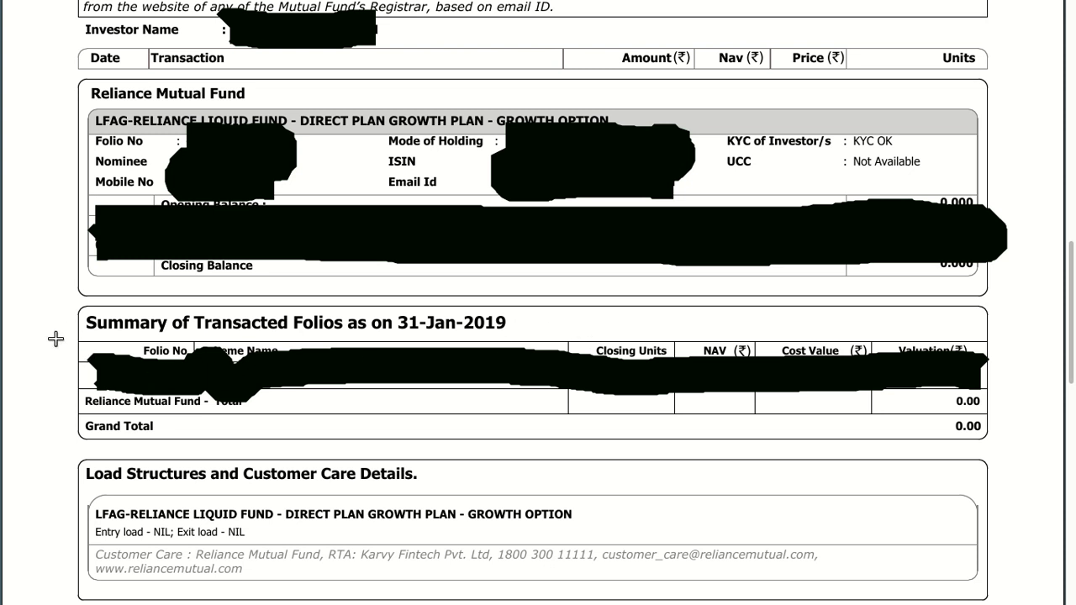
mouse_move(48, 329)
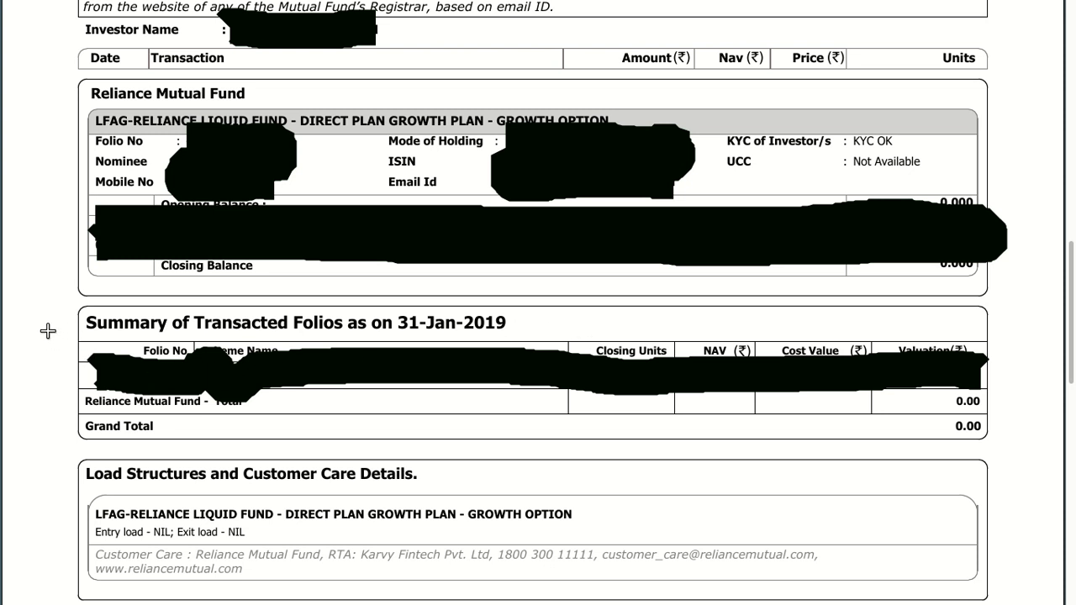
mouse_move(56, 329)
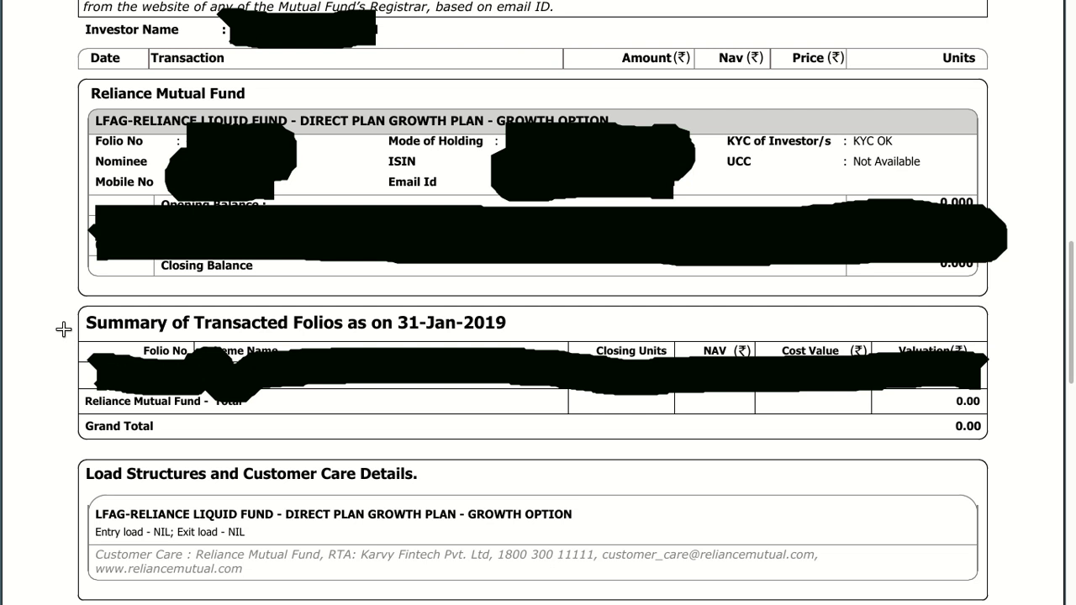
mouse_move(48, 342)
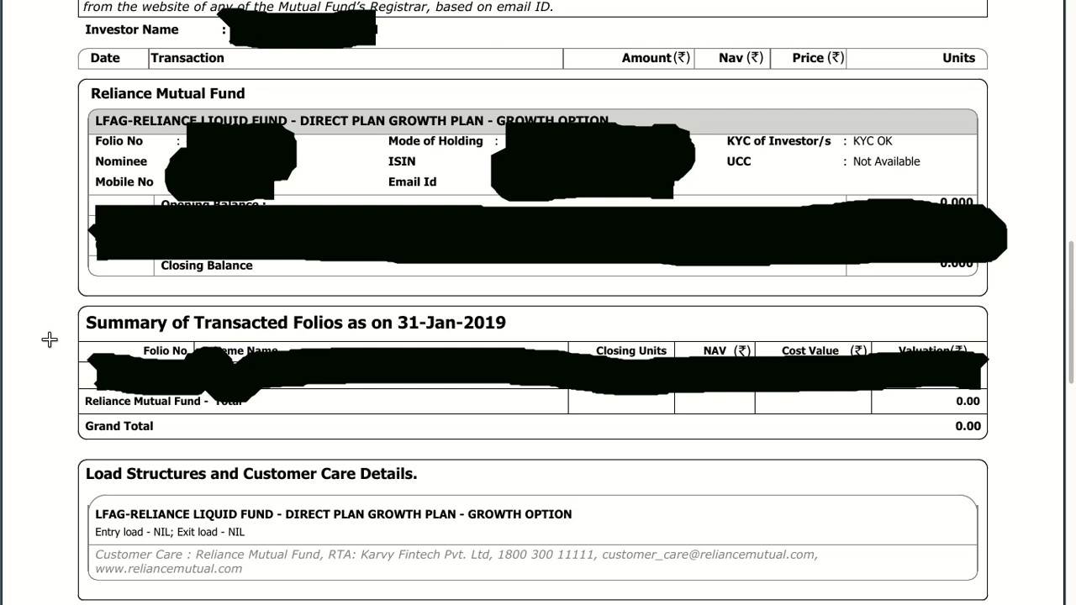
mouse_move(40, 343)
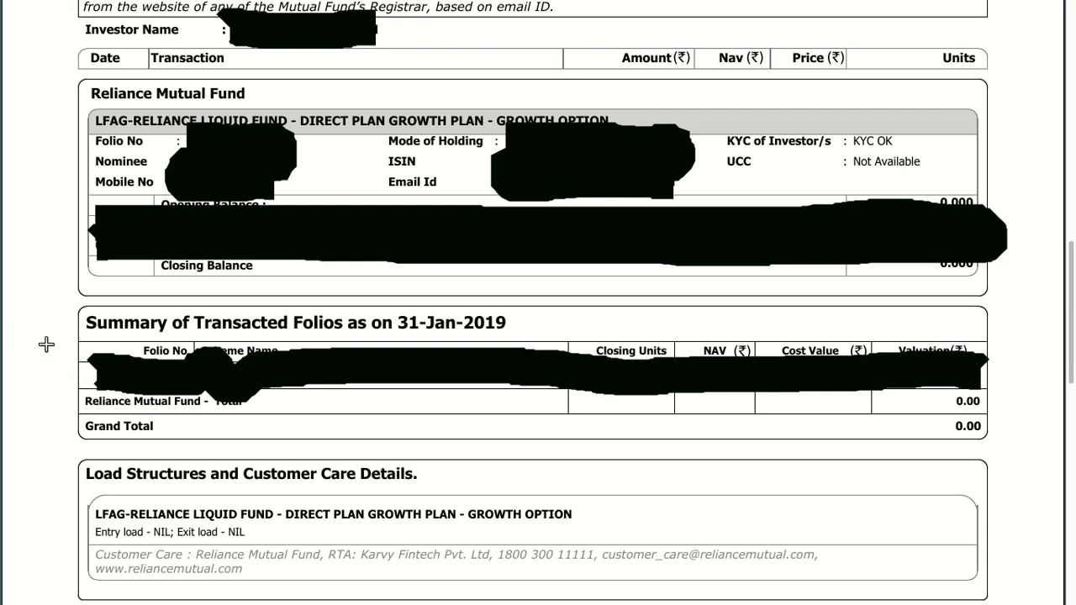
Step: Scroll the statement PDF at its Consolidated Account Statement header for January 2019
scroll("down", 3)
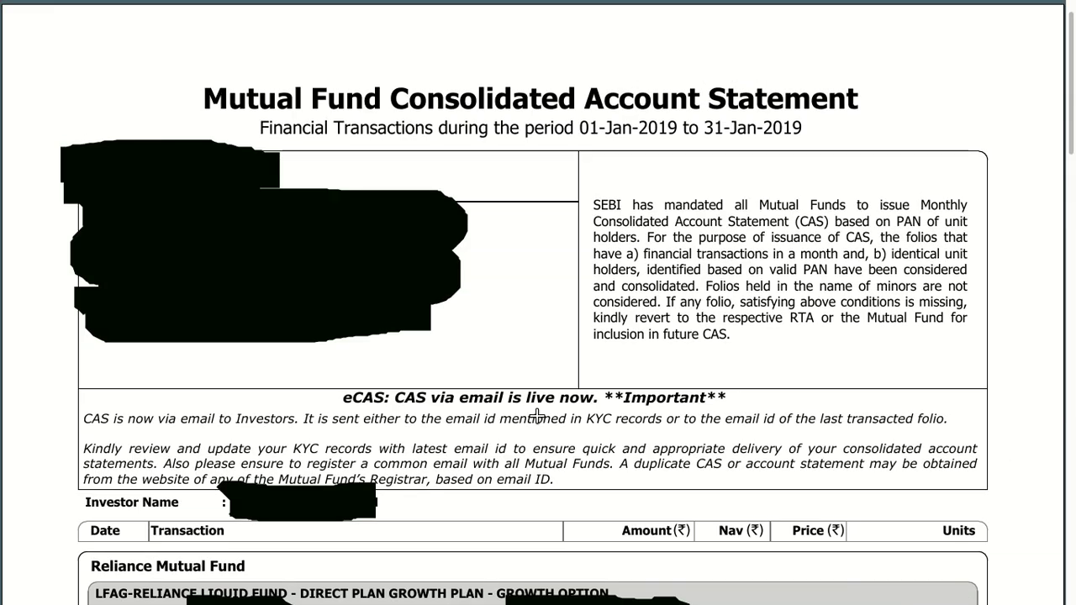
mouse_move(527, 348)
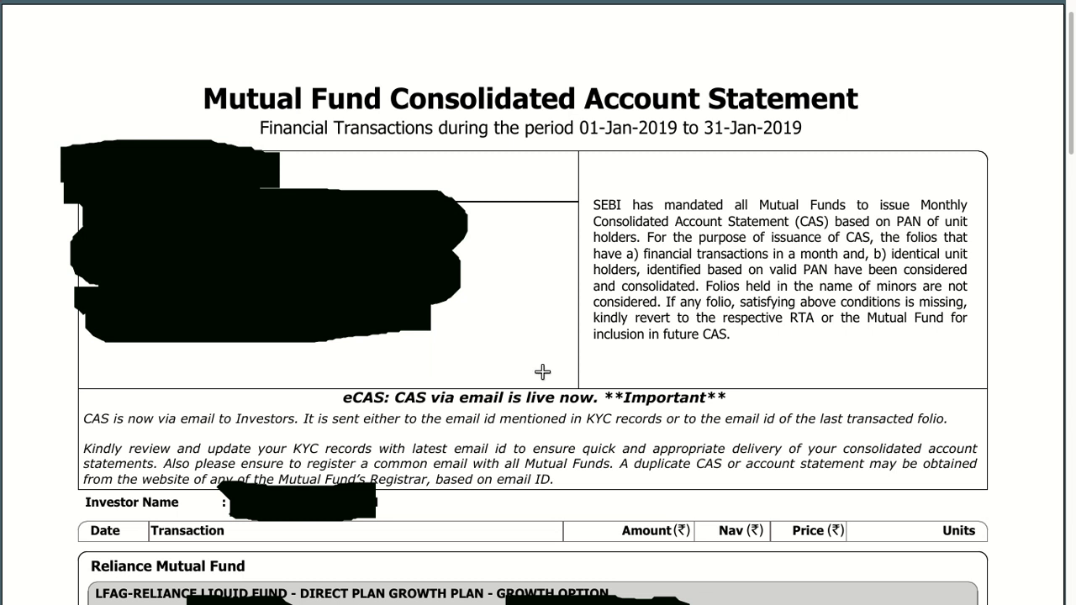
mouse_move(520, 324)
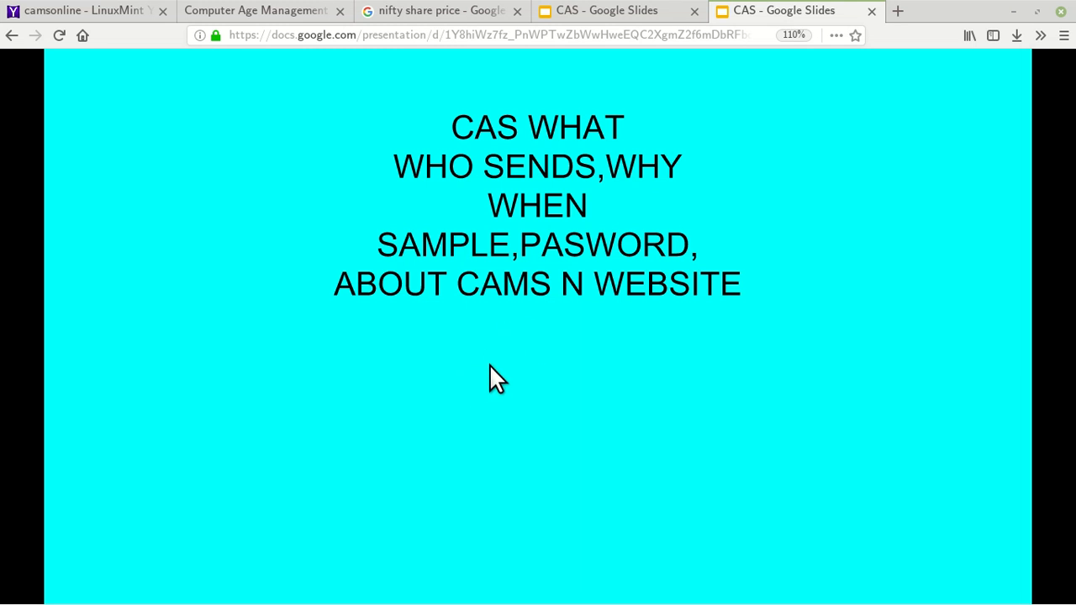
mouse_move(527, 405)
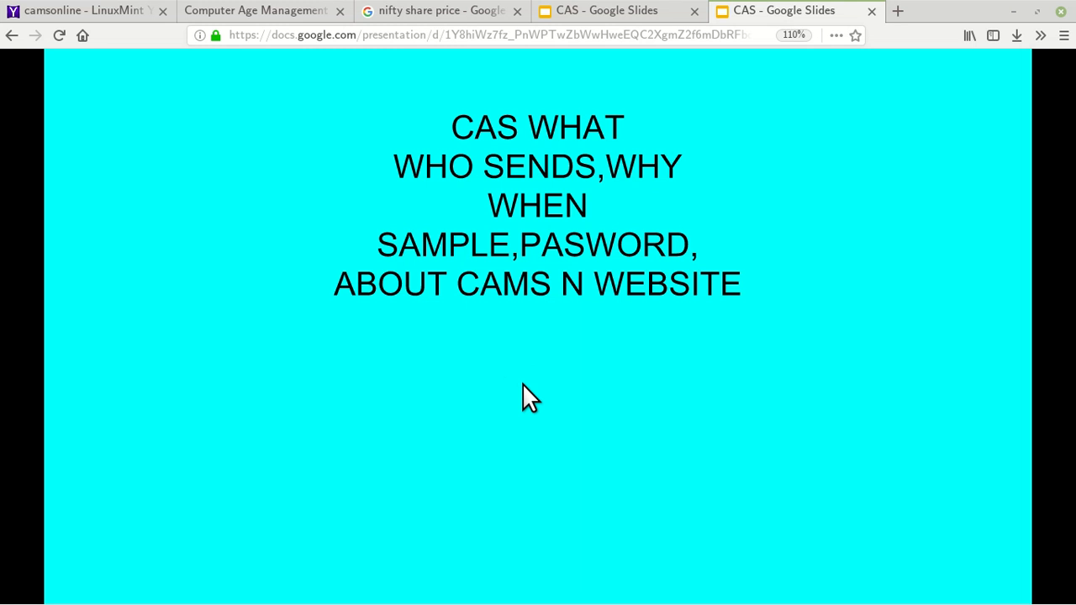
mouse_move(529, 403)
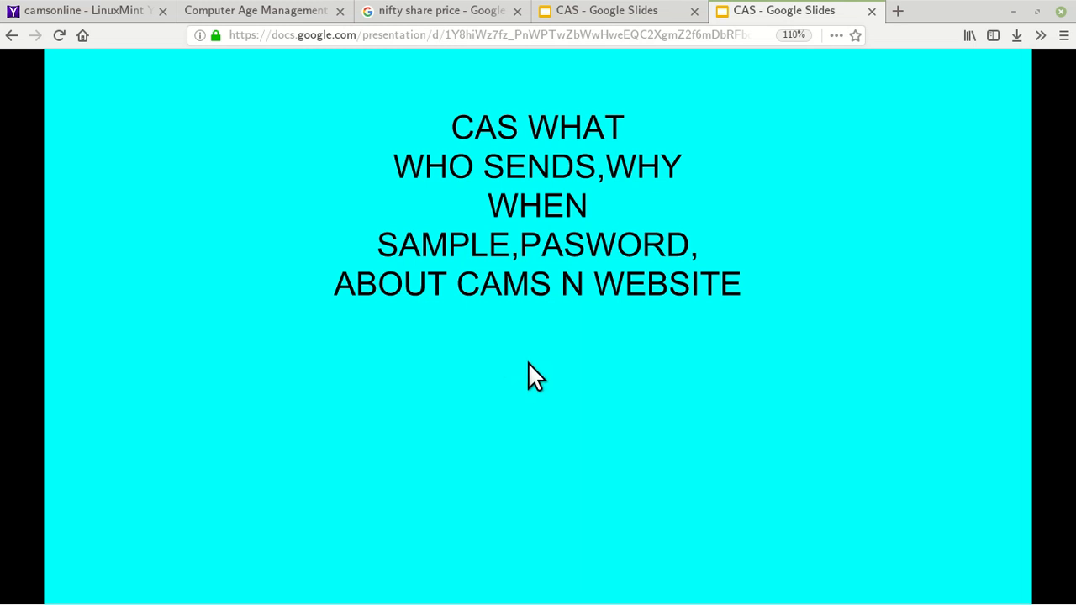
mouse_move(550, 418)
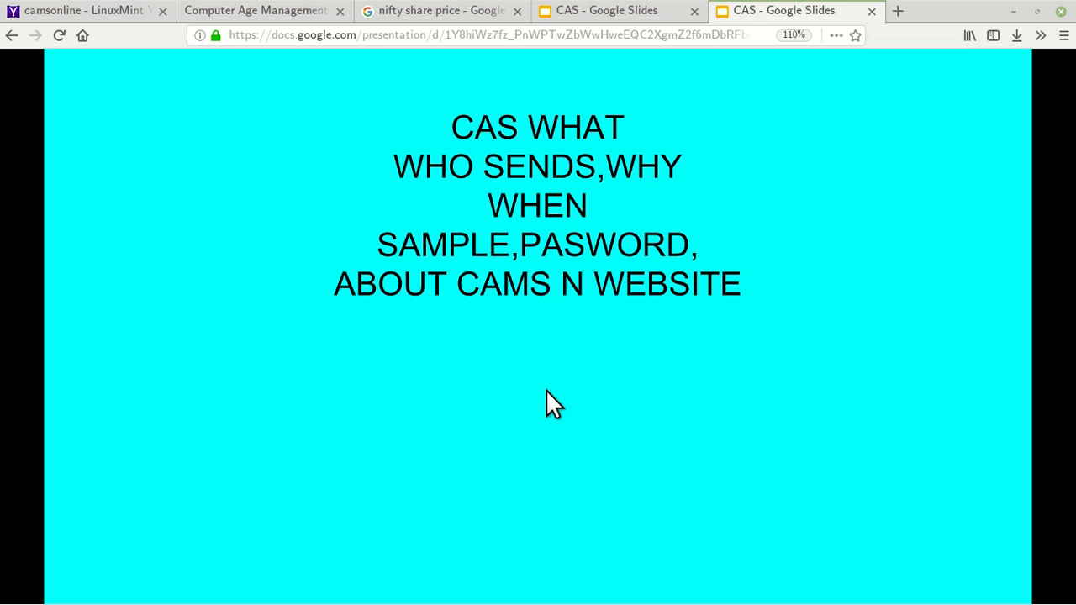
mouse_move(36, 13)
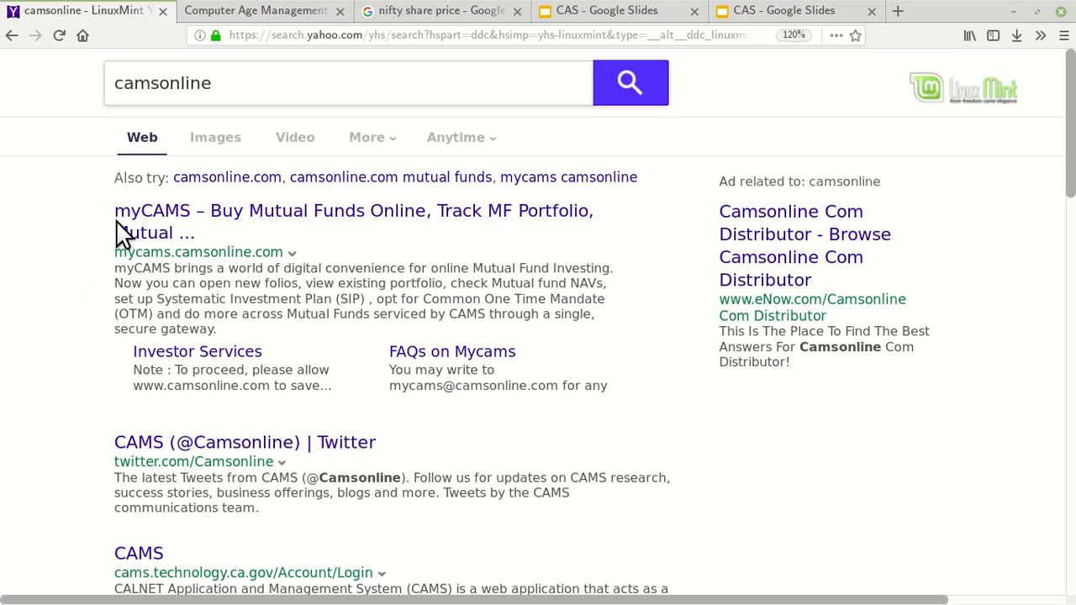
mouse_move(155, 211)
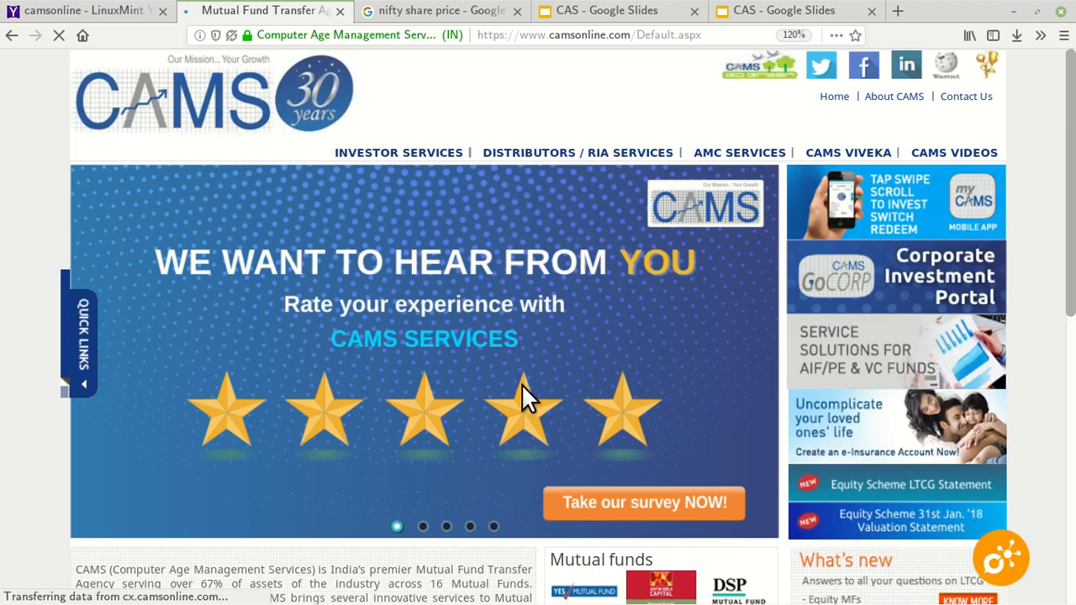
mouse_move(516, 399)
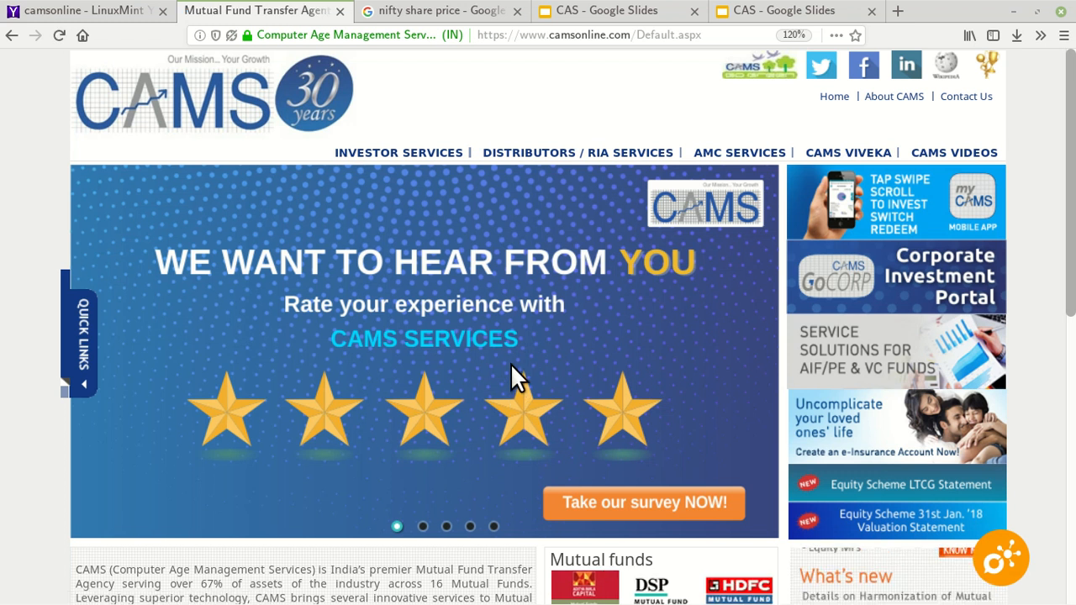
Step: Scroll down the camsonline.com home page through its banners and service tiles
scroll("down", 3)
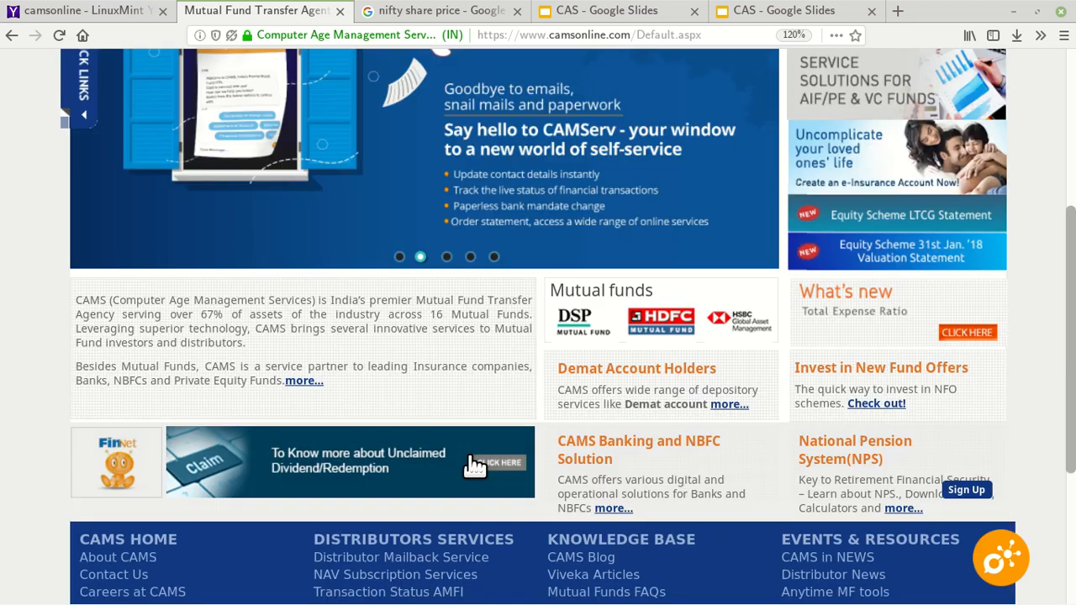
scroll("down", 3)
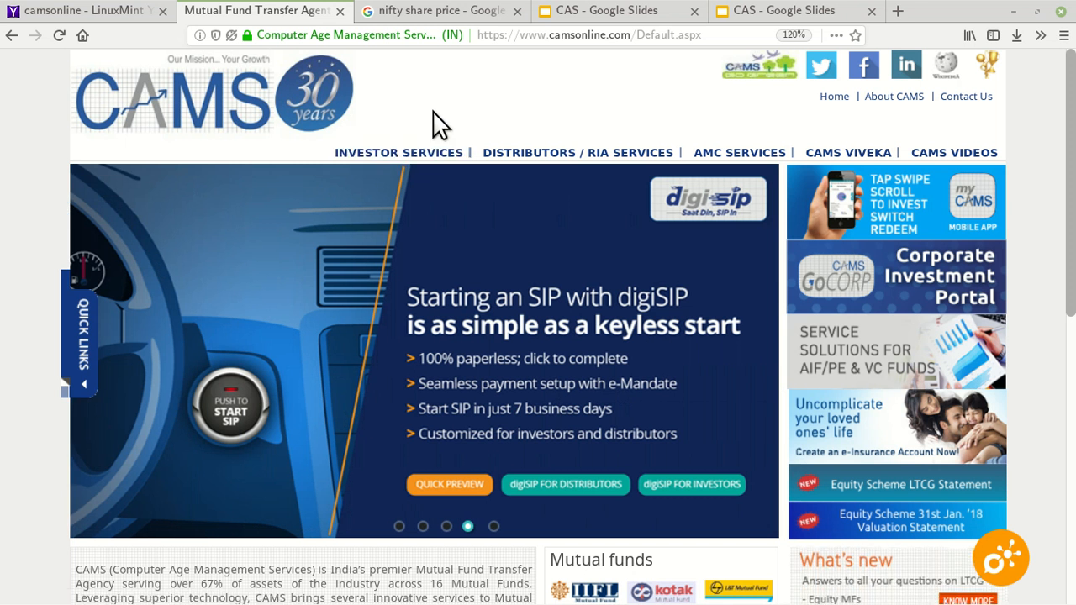
mouse_move(400, 152)
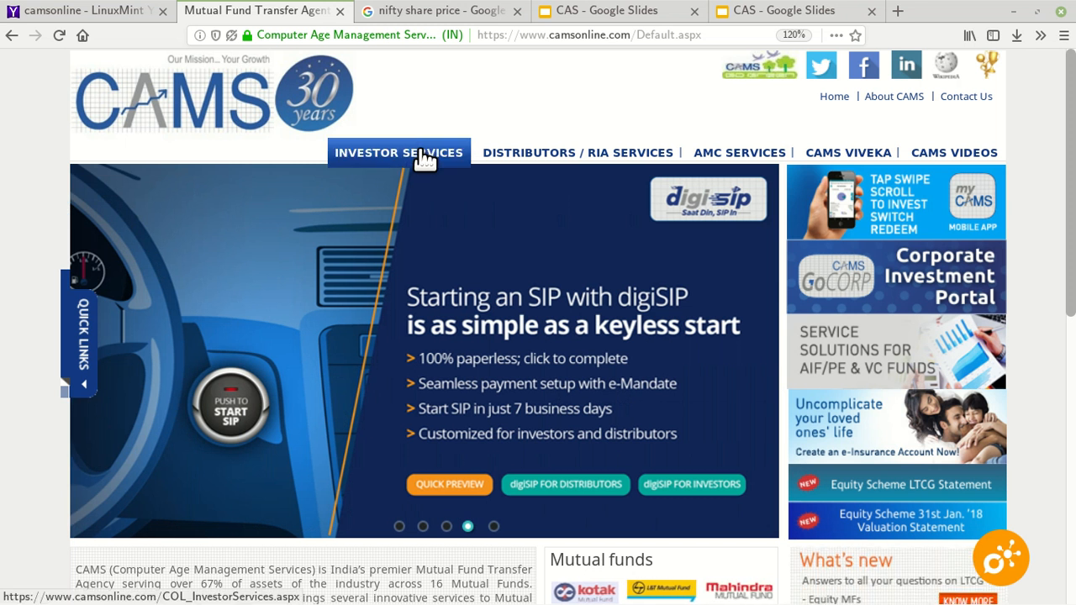
Step: Go to Investor Services and open the CAS request for CAMS, Karvy, FT and SBFS
left_click(399, 152)
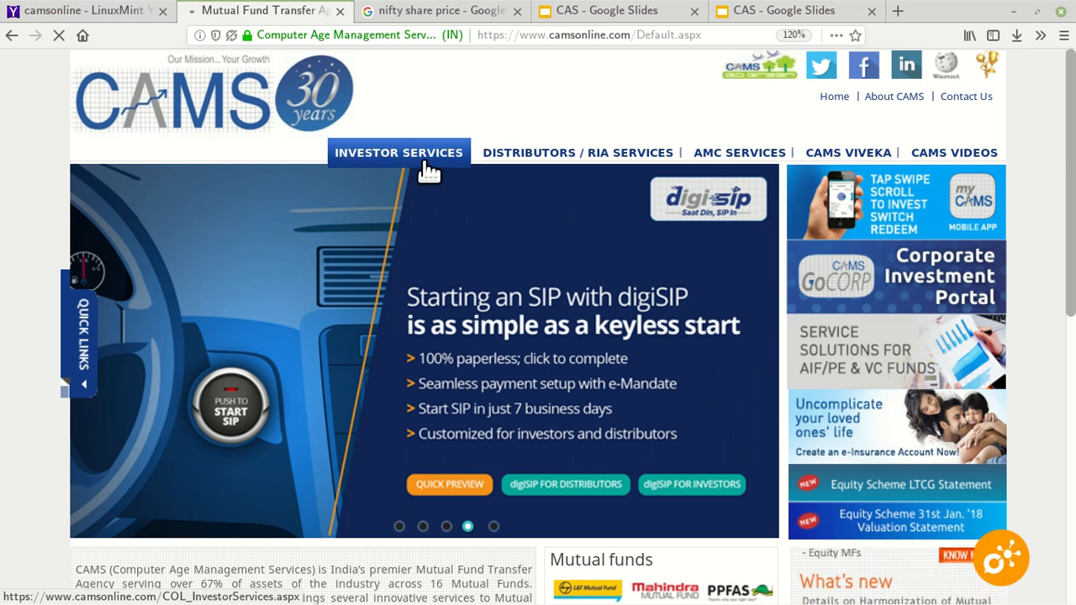
left_click(399, 152)
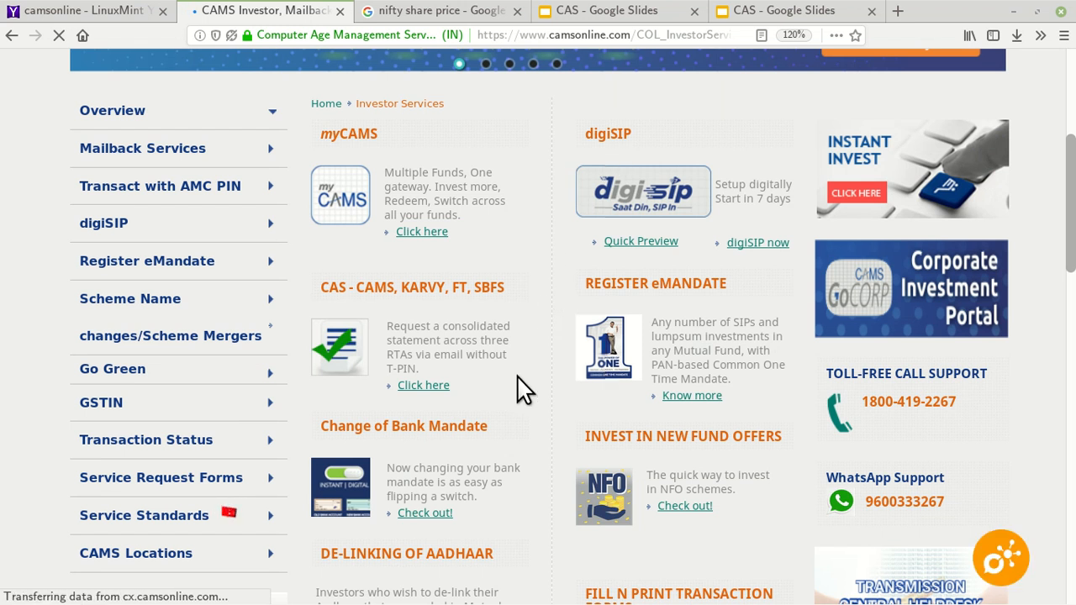
scroll("down", 3)
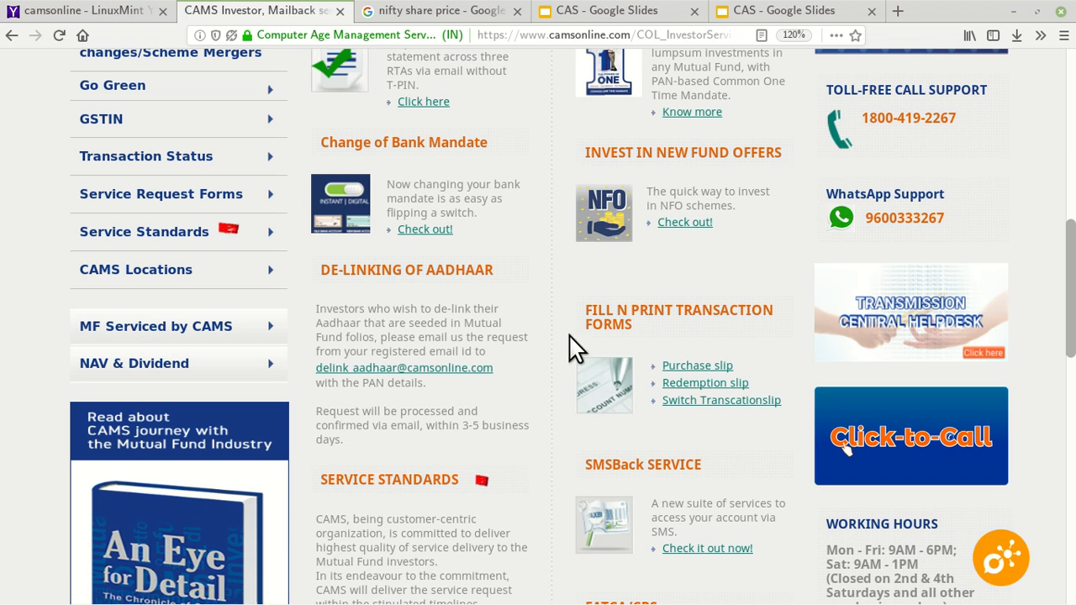
scroll("down", 3)
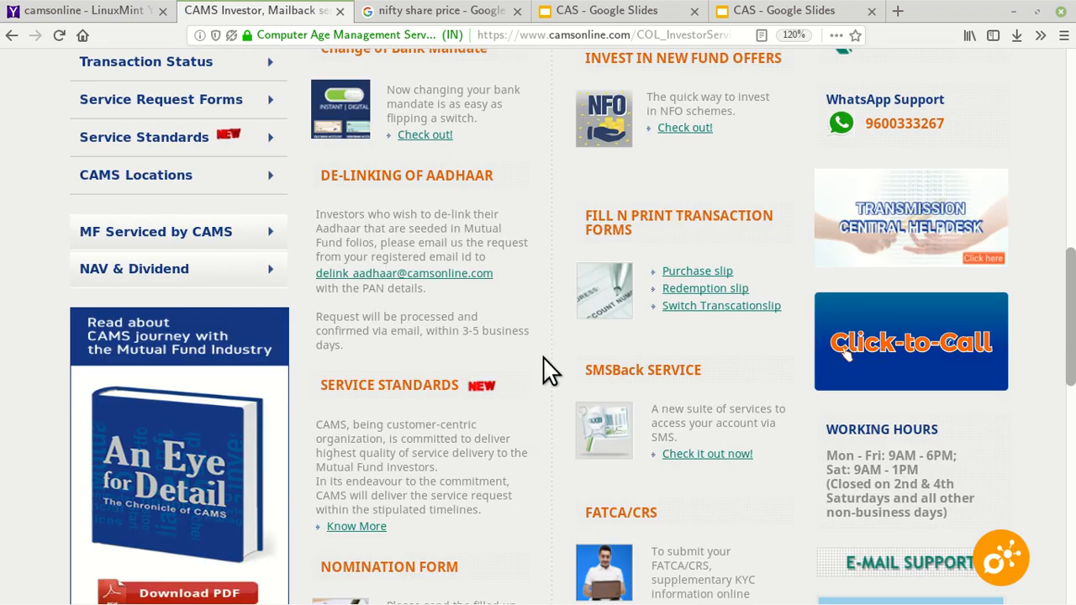
scroll("down", 3)
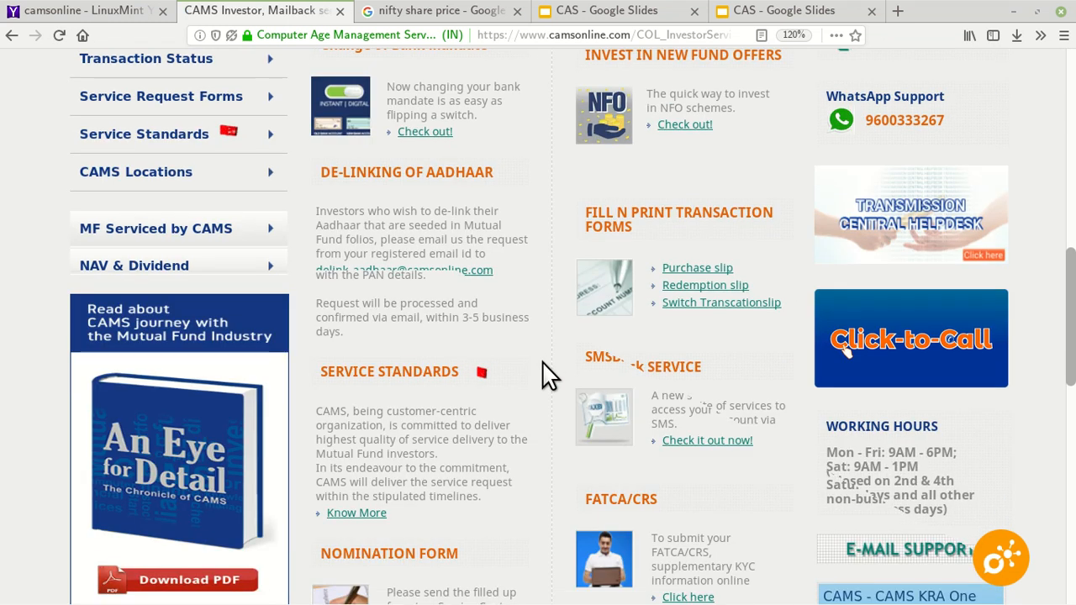
scroll("up", 3)
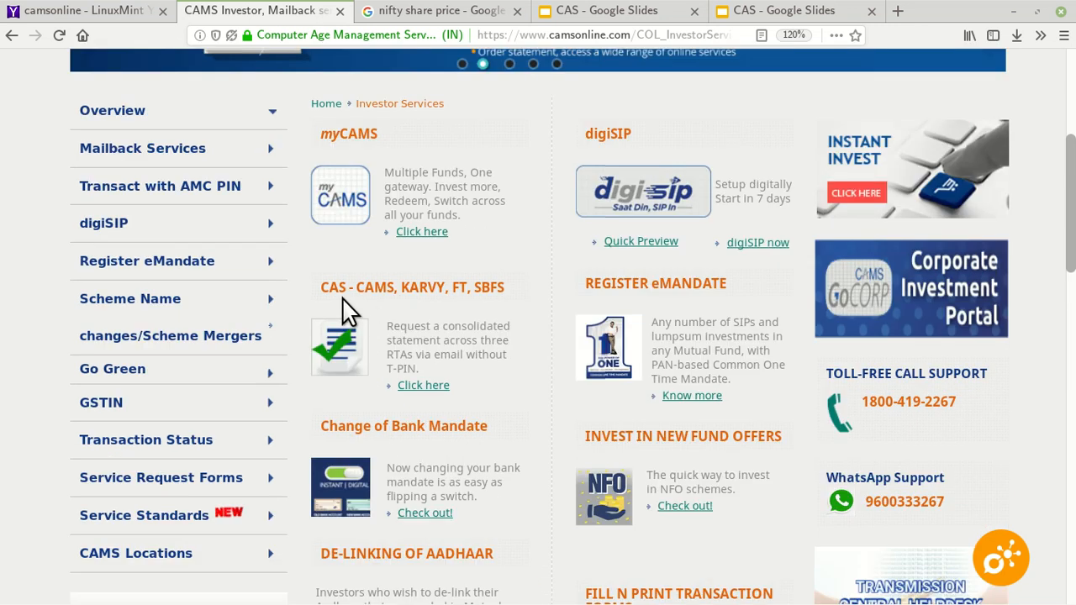
mouse_move(396, 313)
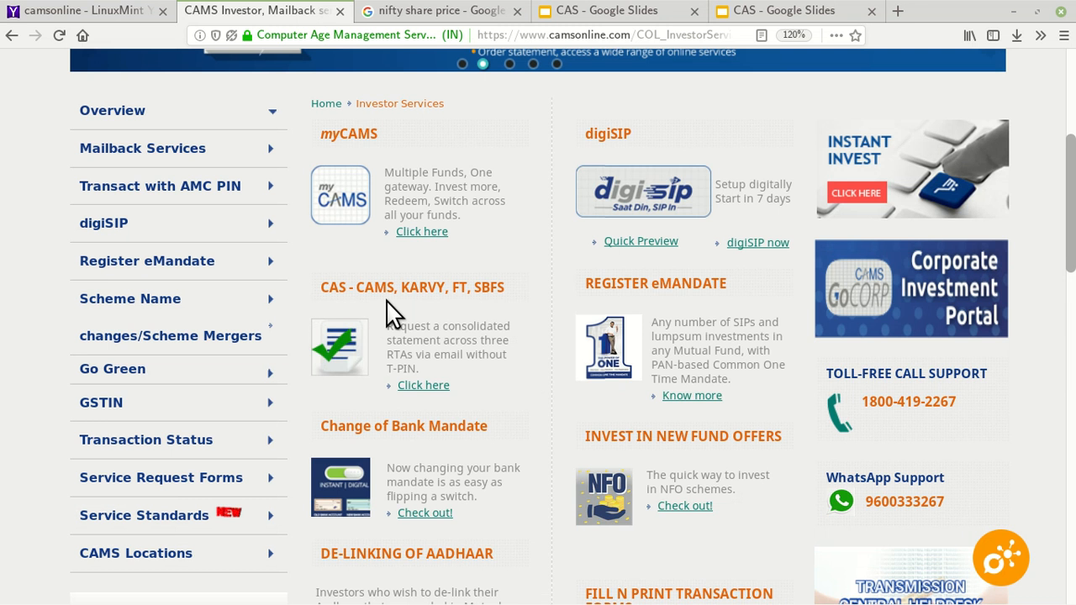
mouse_move(375, 314)
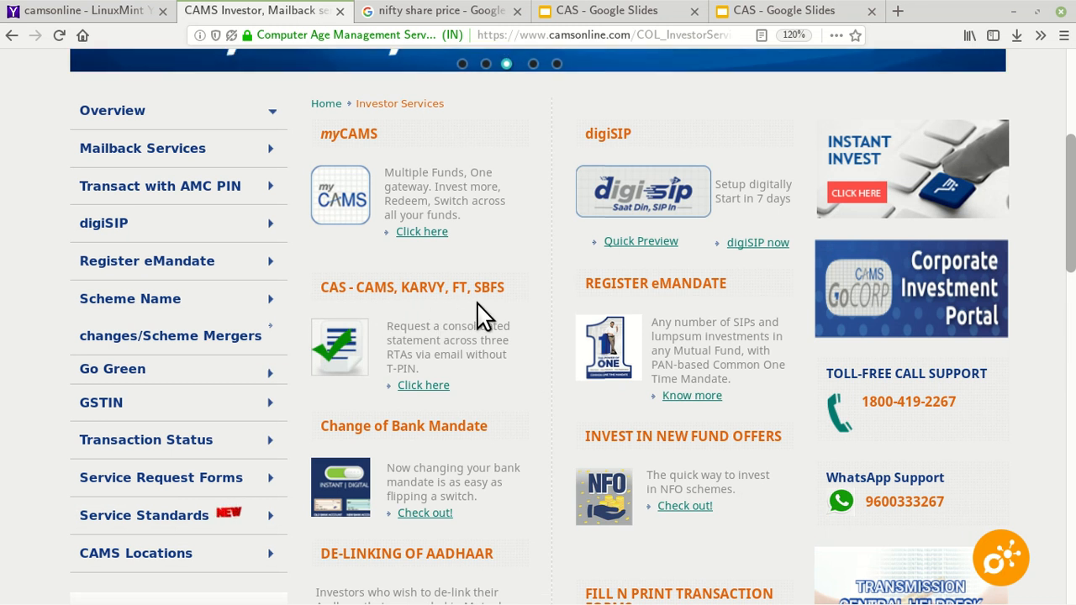
mouse_move(443, 389)
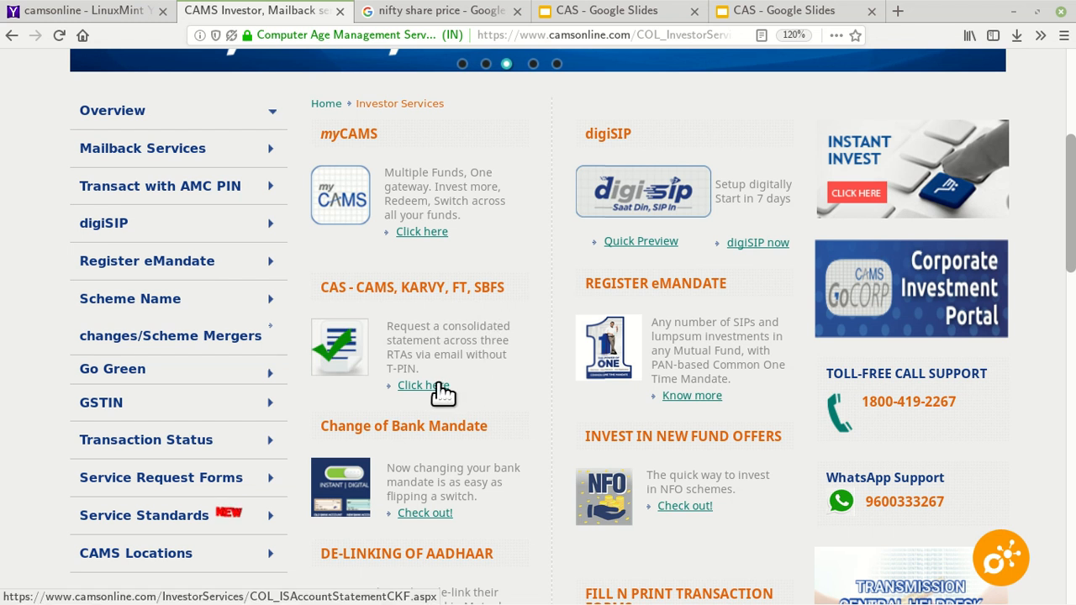
left_click(413, 384)
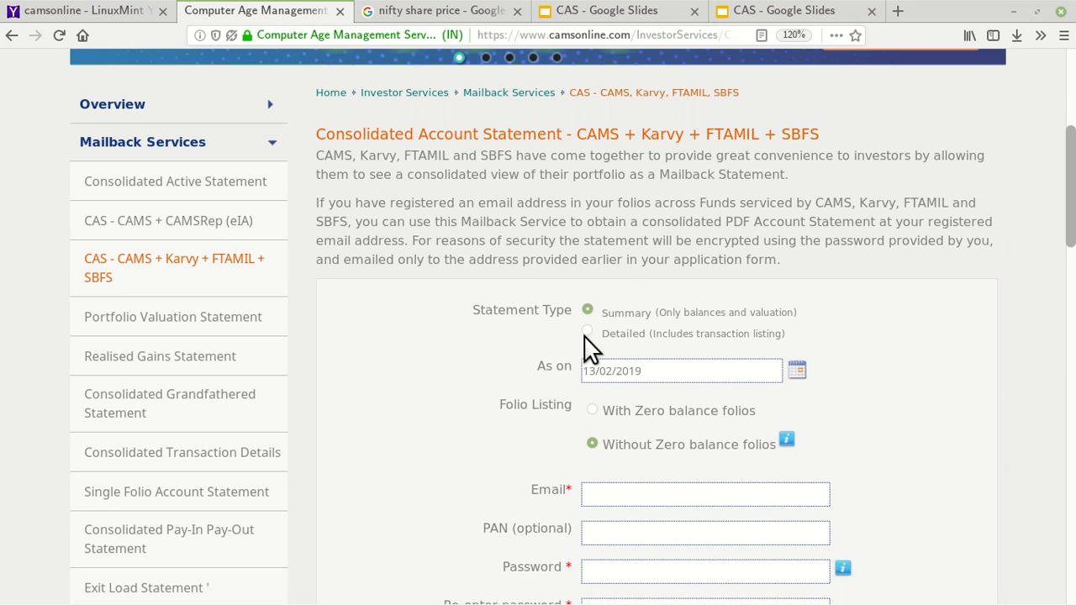
Step: Choose a Detailed statement type covering a Specific Period
left_click(588, 330)
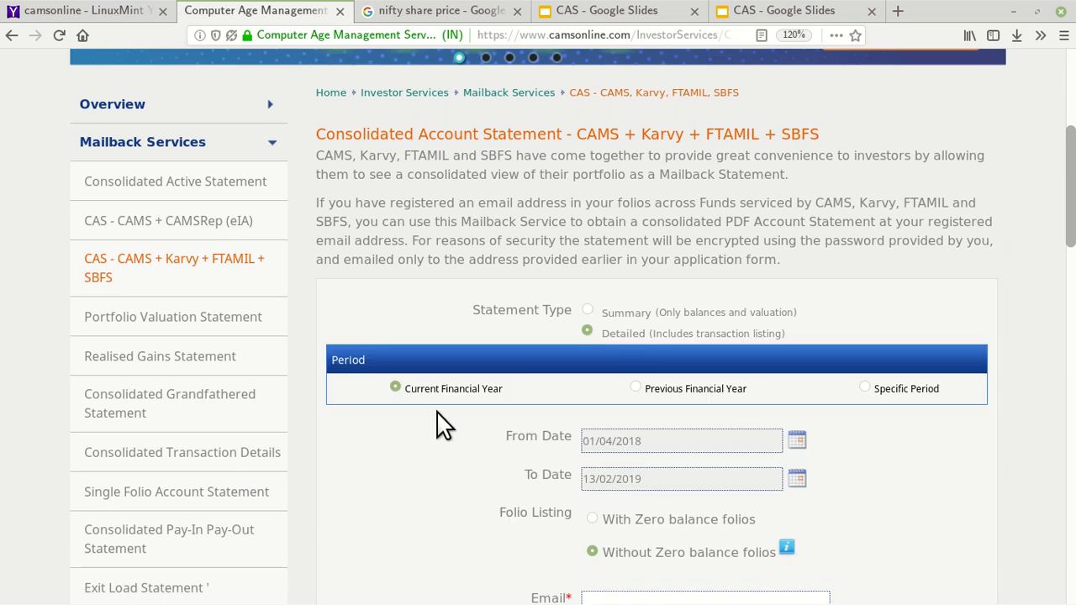
mouse_move(452, 419)
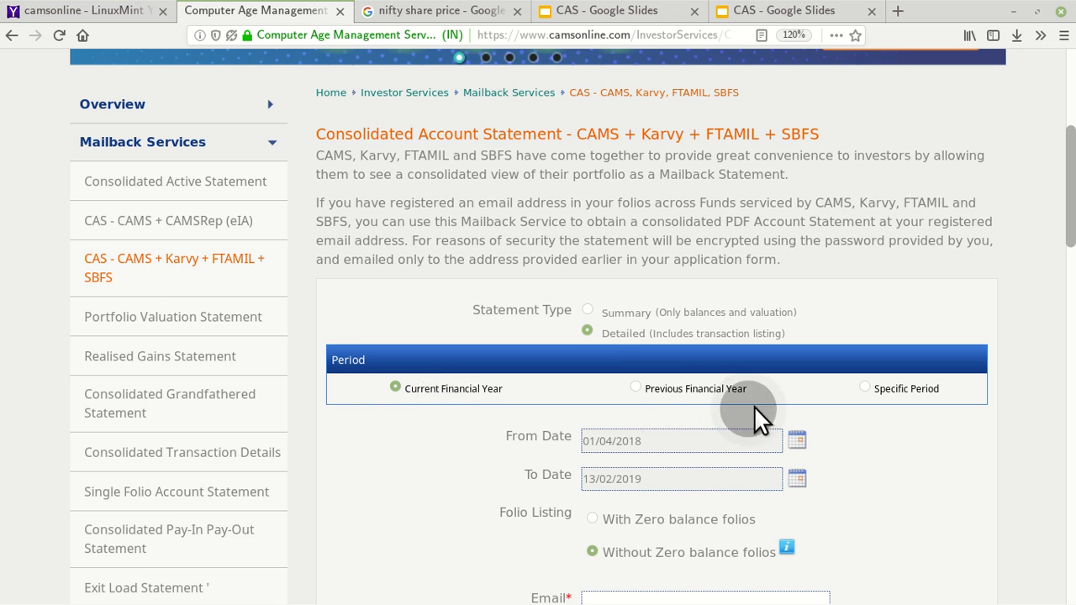
mouse_move(877, 410)
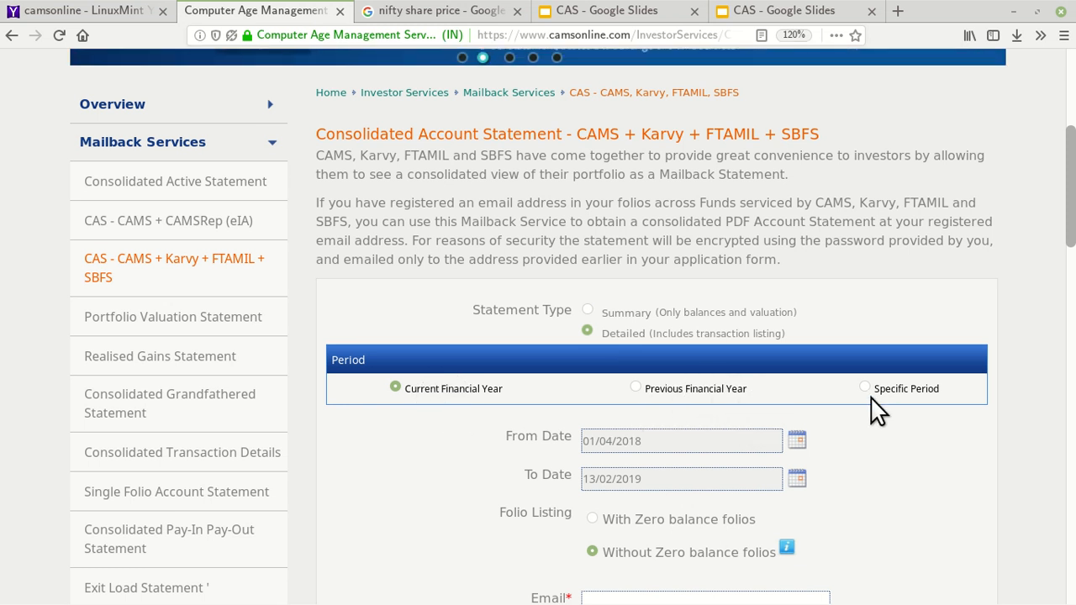
left_click(864, 388)
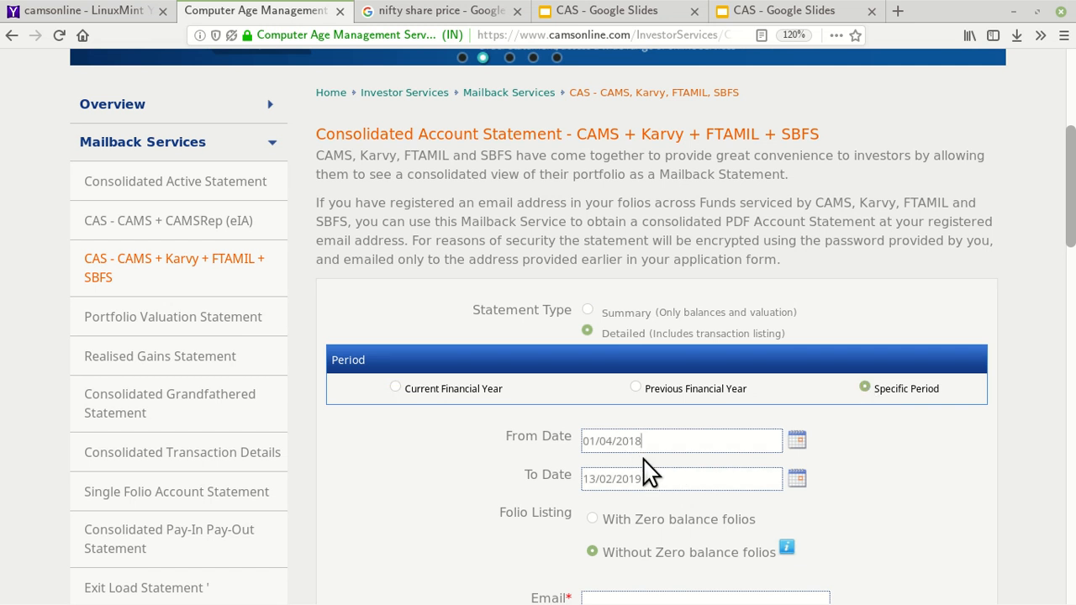
scroll("down", 3)
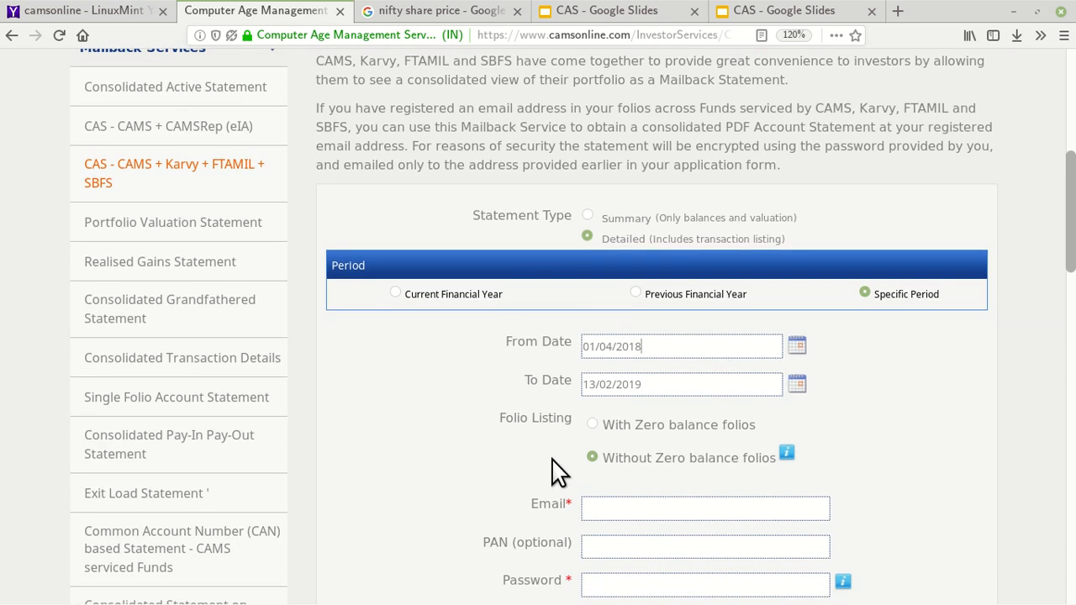
scroll("down", 3)
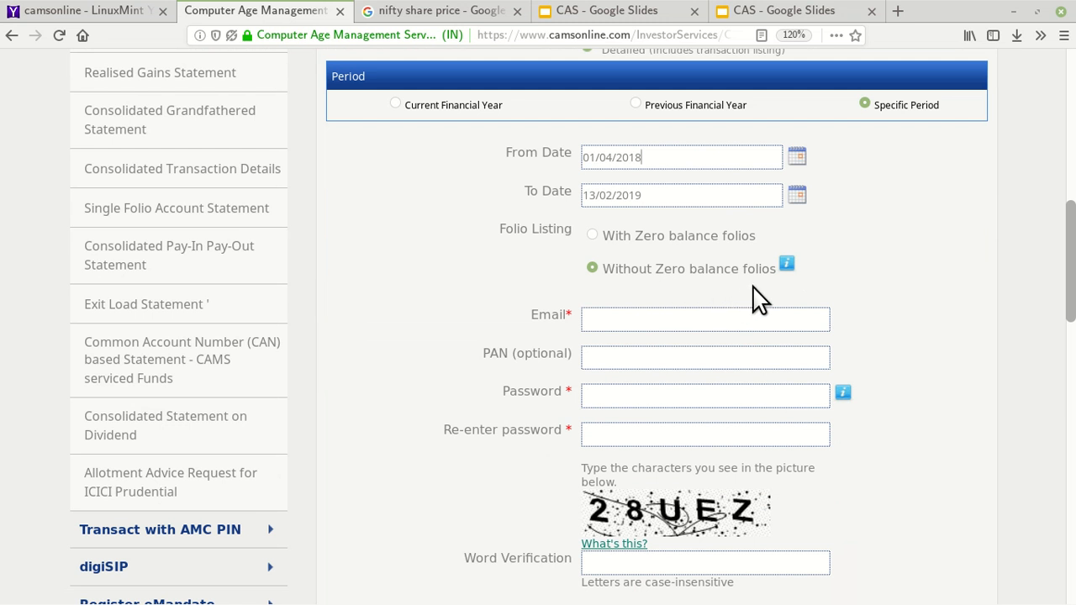
mouse_move(498, 324)
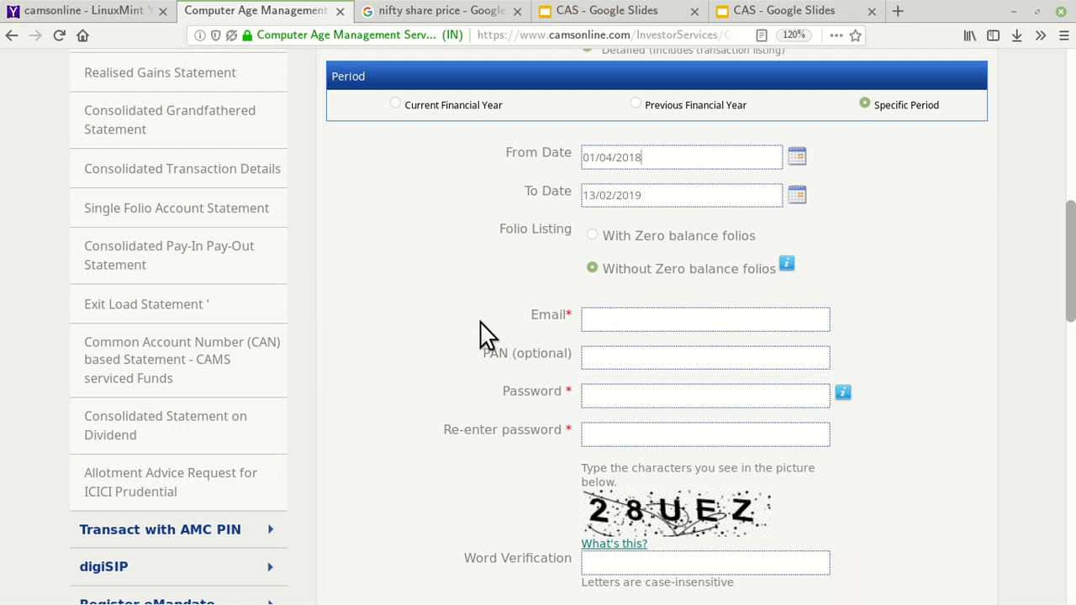
mouse_move(460, 355)
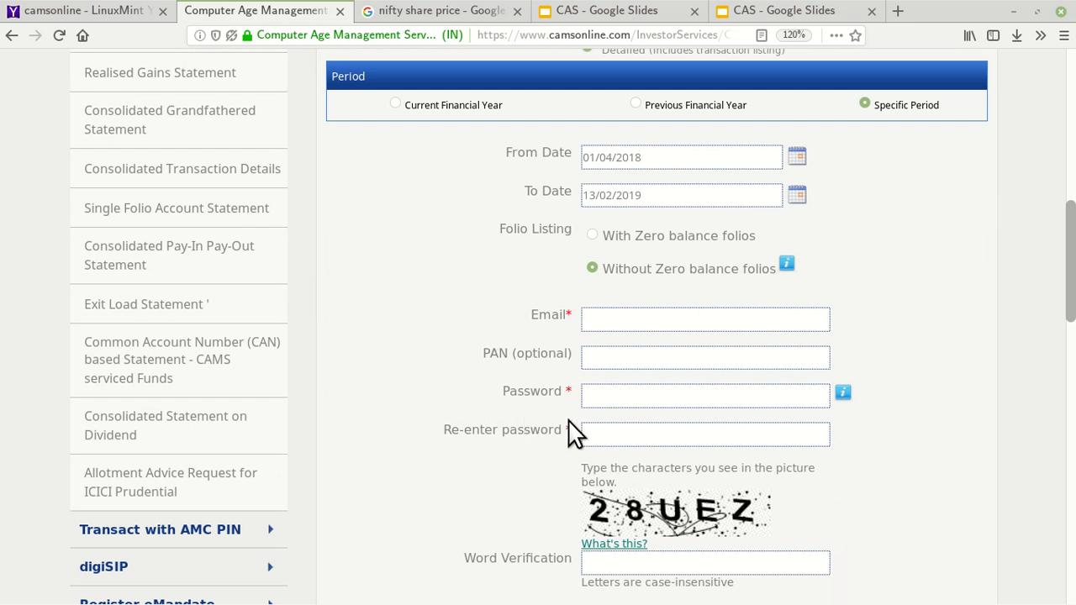
Step: Look through the remaining request form fields, then return to the CAS presentation
scroll("down", 3)
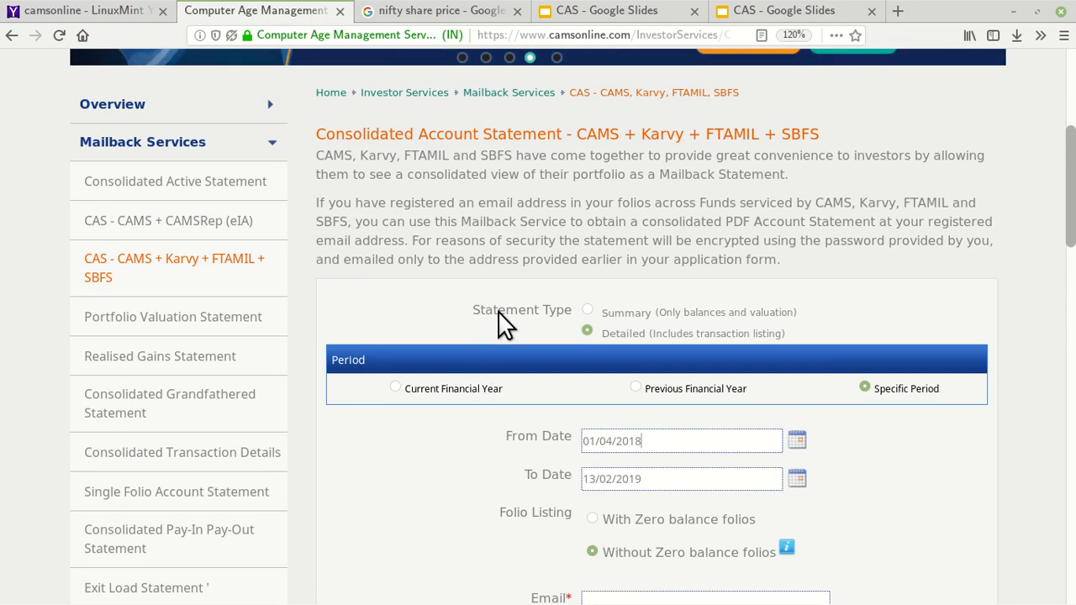
scroll("up", 3)
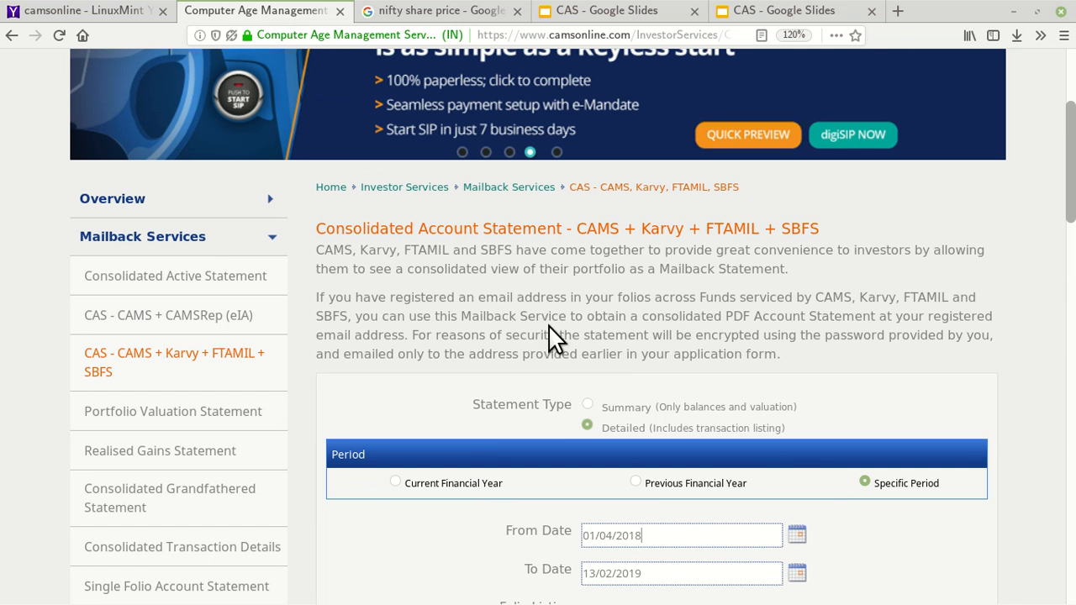
mouse_move(569, 358)
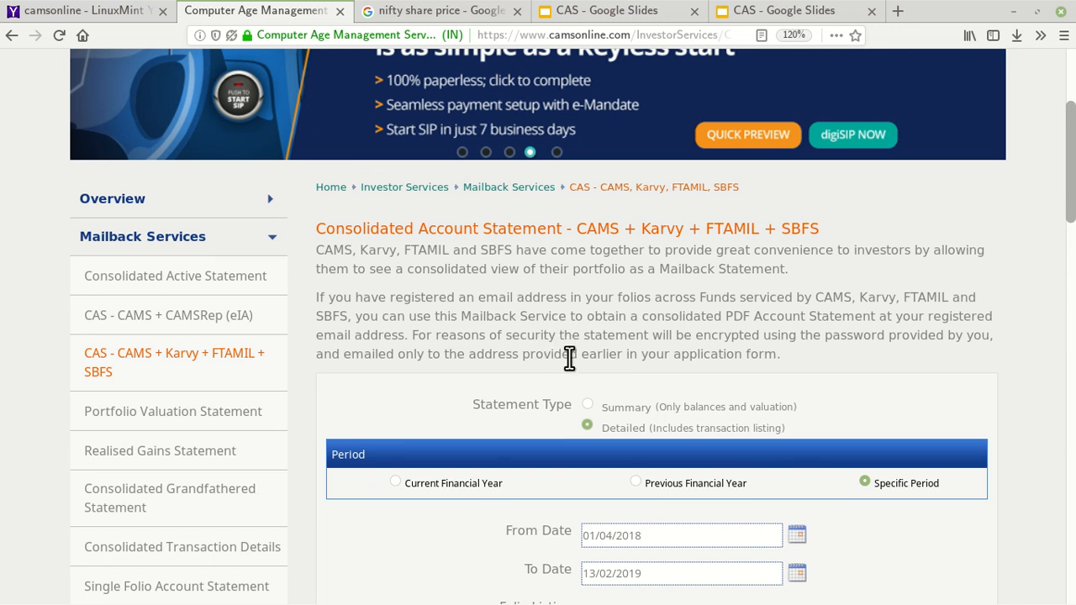
scroll("up", 3)
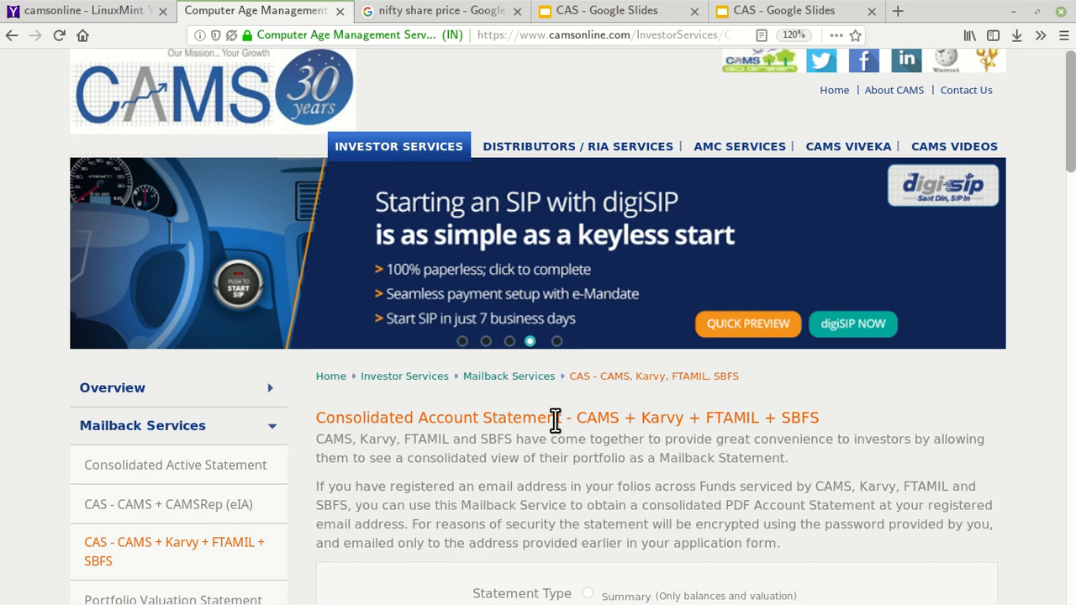
mouse_move(540, 399)
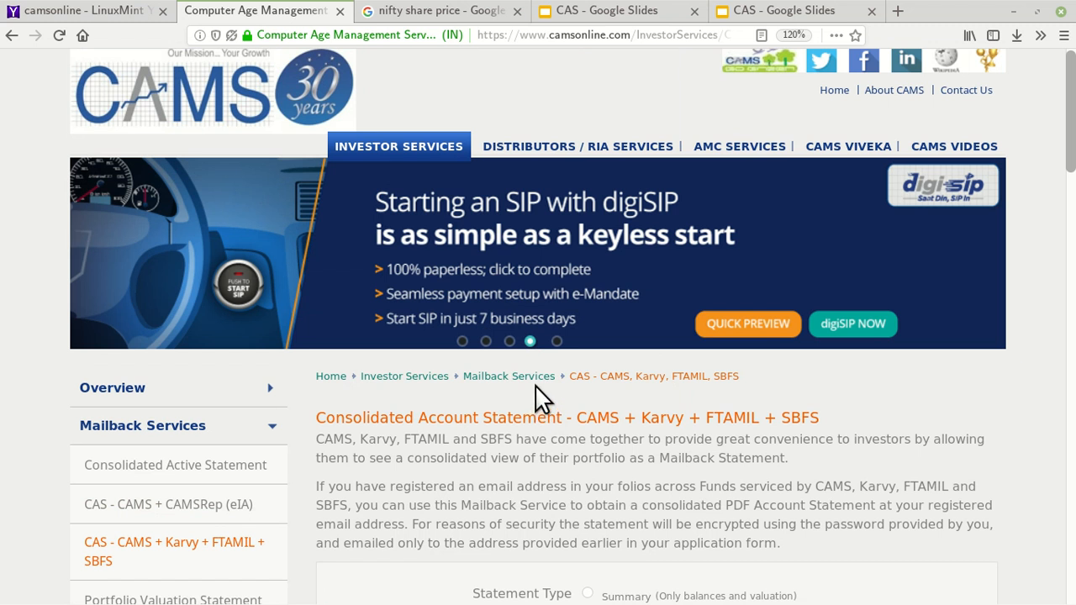
left_click(792, 10)
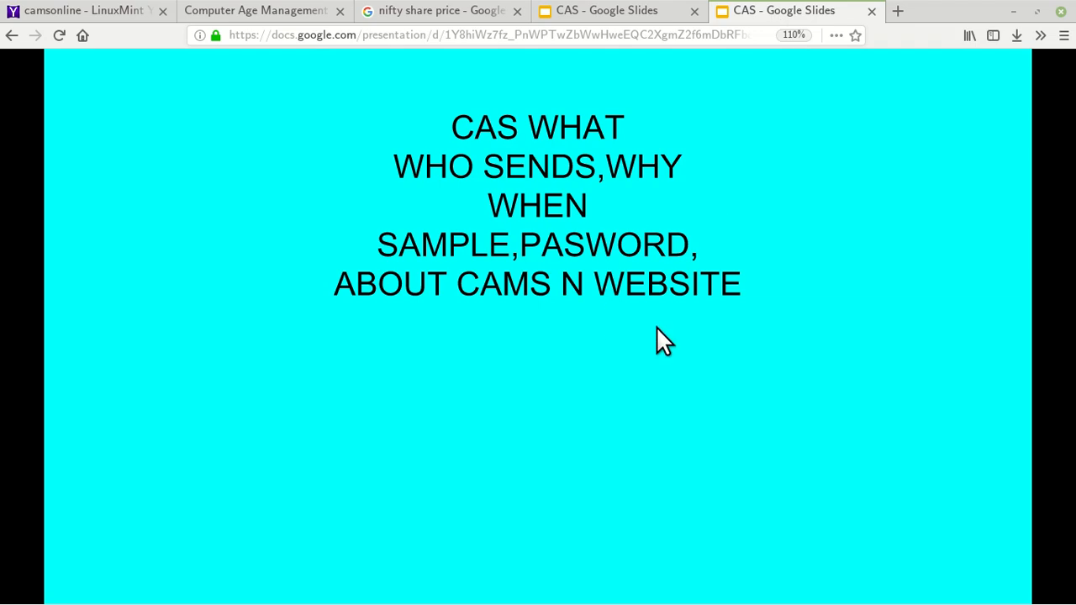
mouse_move(561, 386)
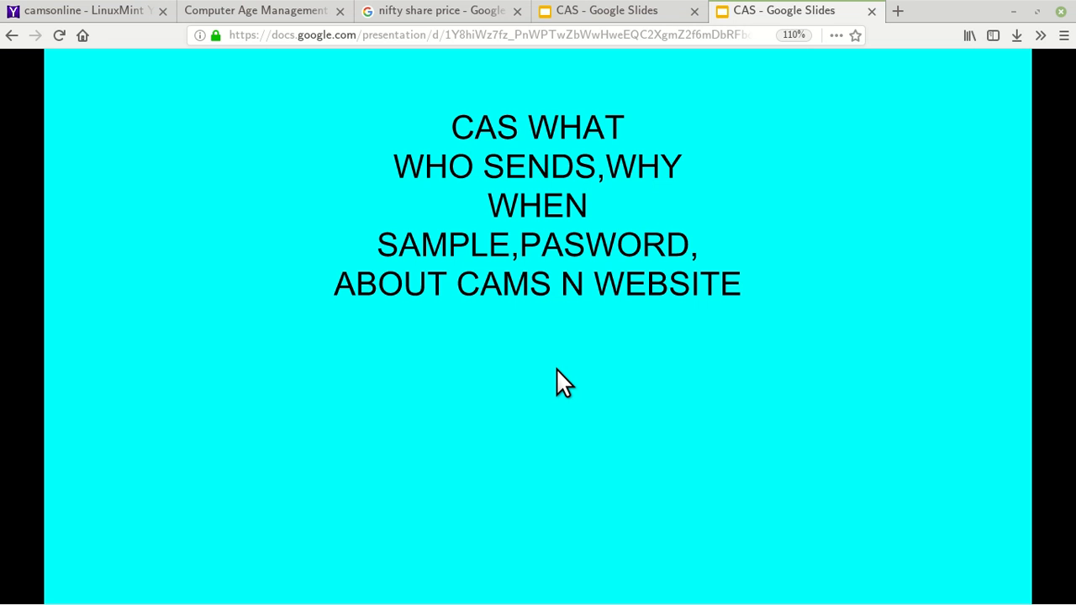
mouse_move(571, 387)
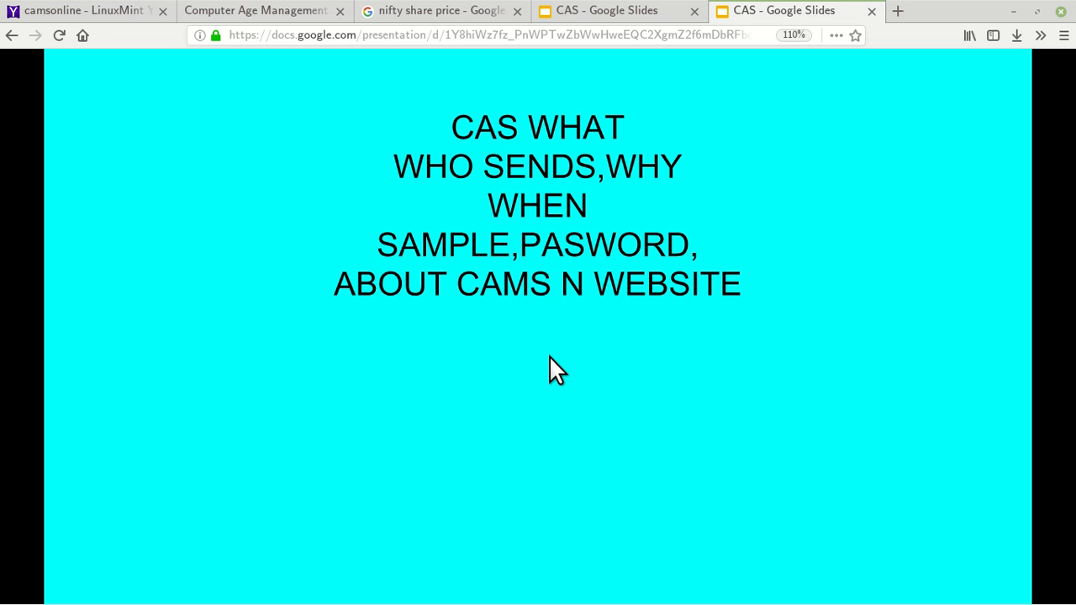
mouse_move(568, 384)
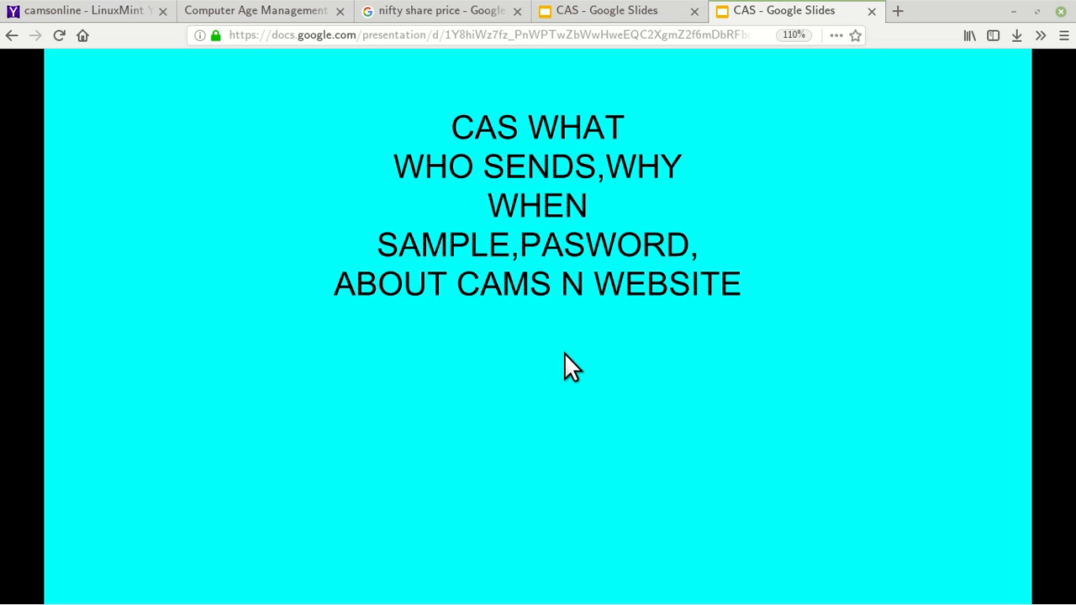
mouse_move(436, 105)
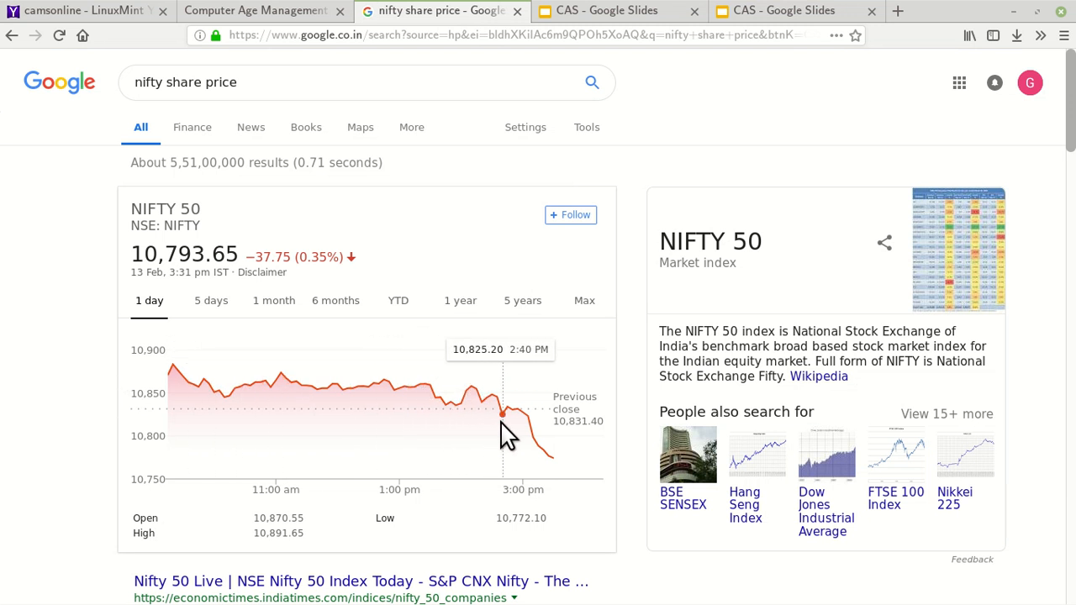
mouse_move(563, 475)
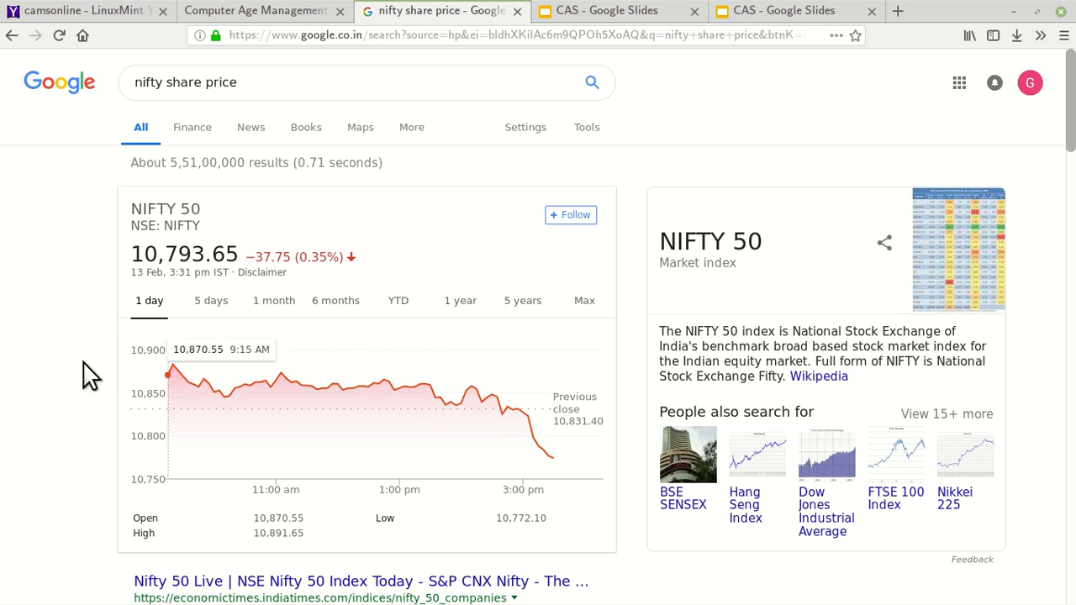
mouse_move(109, 370)
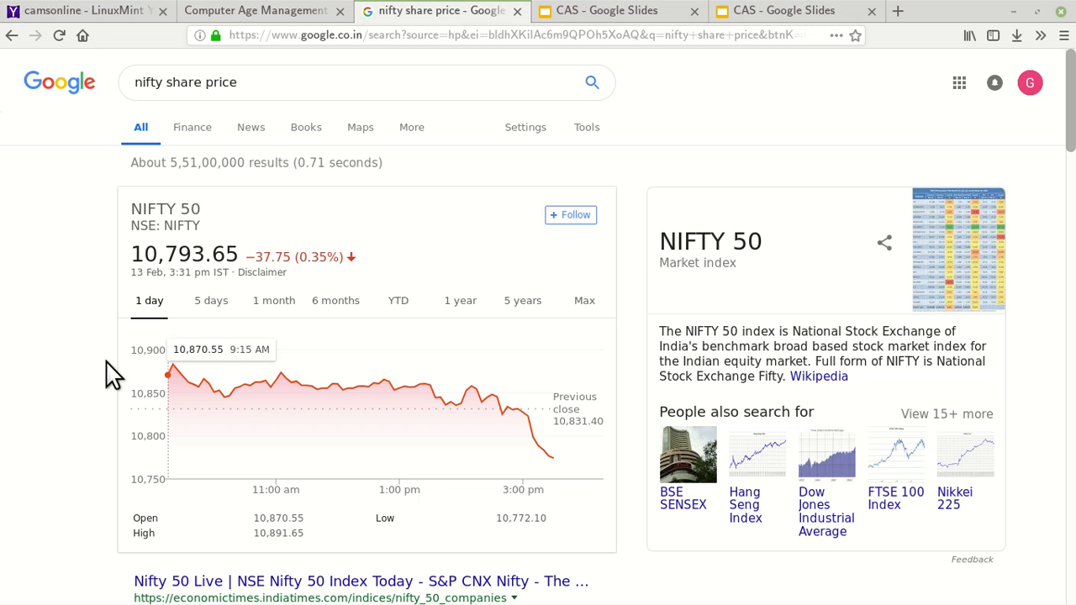
mouse_move(471, 442)
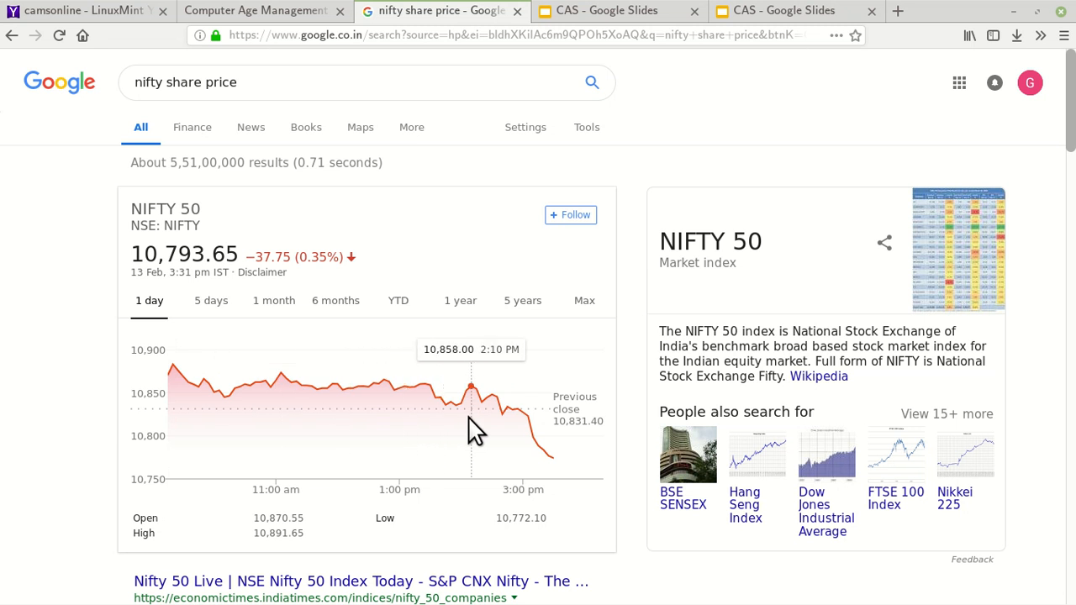
mouse_move(460, 433)
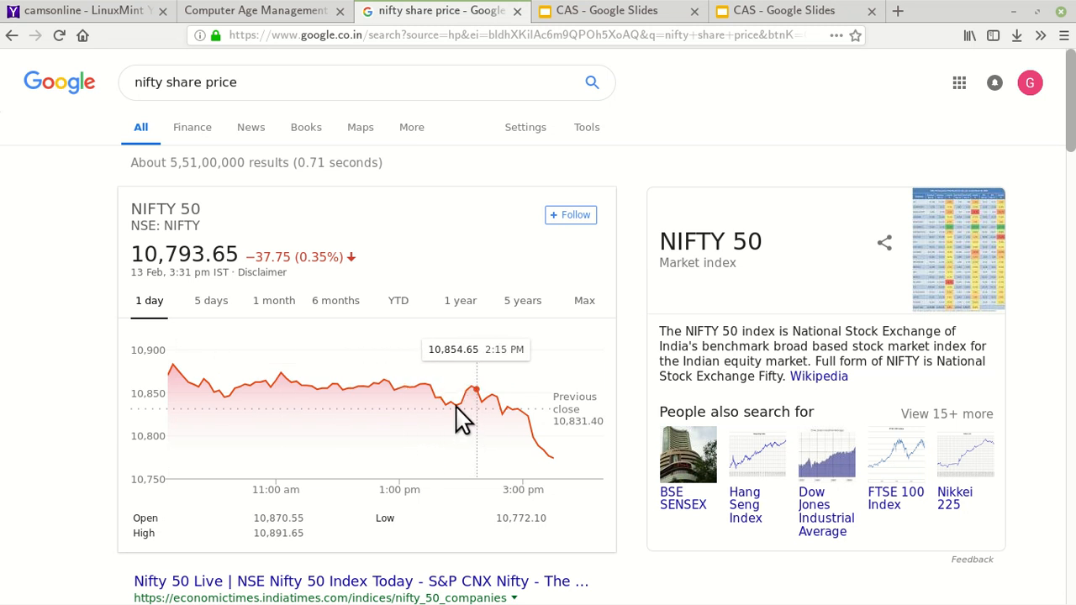
mouse_move(418, 420)
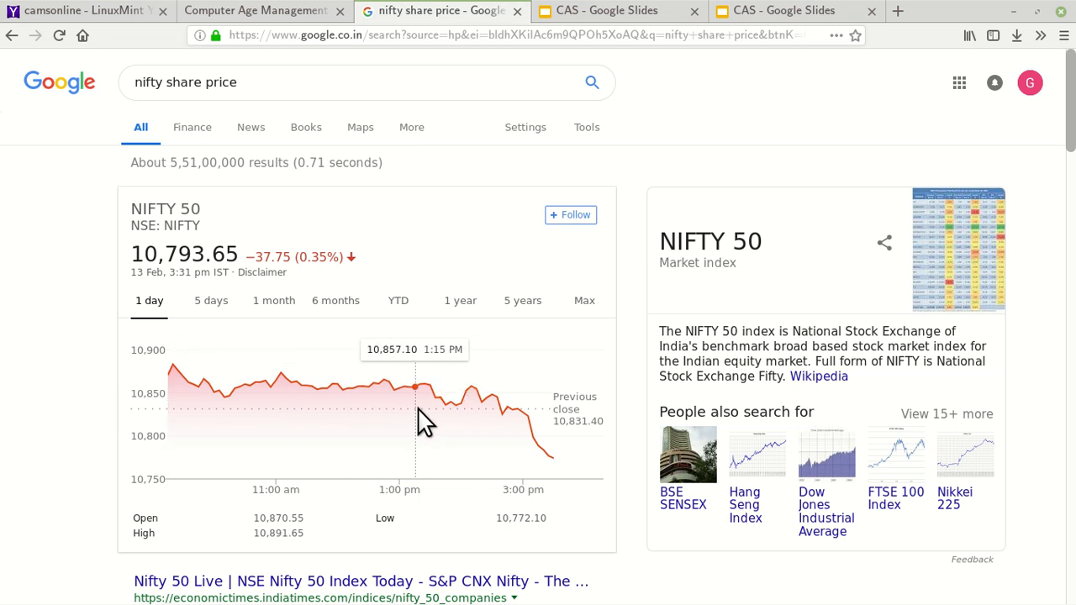
mouse_move(511, 450)
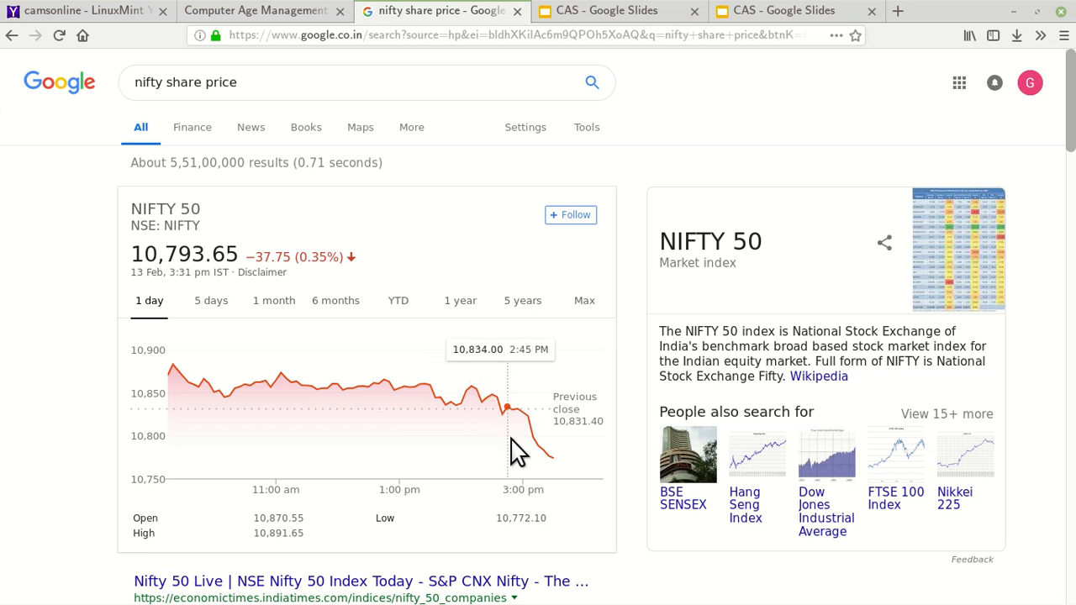
mouse_move(90, 391)
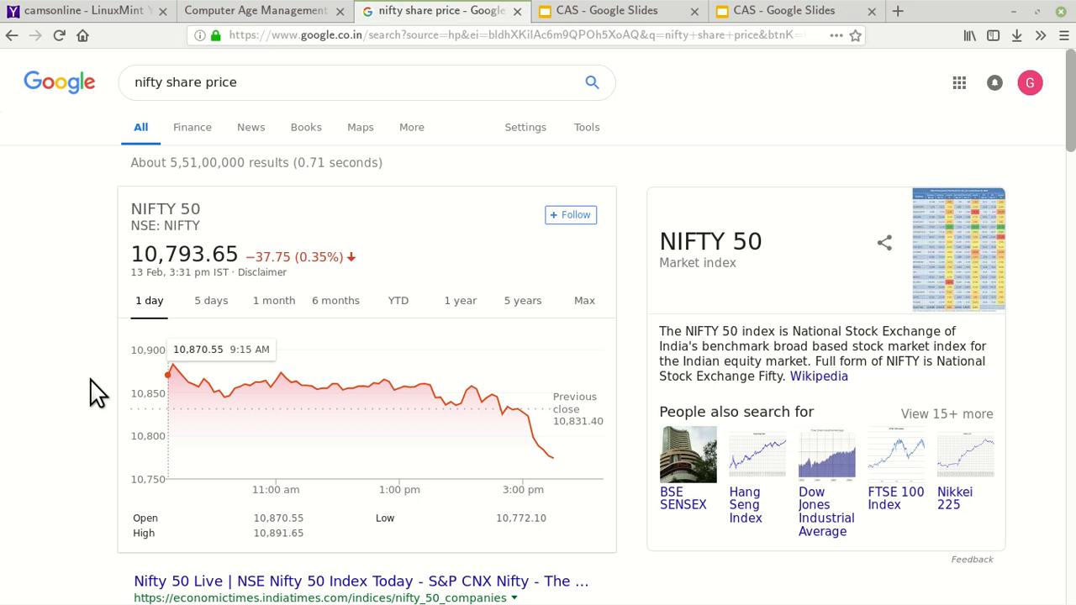
mouse_move(82, 369)
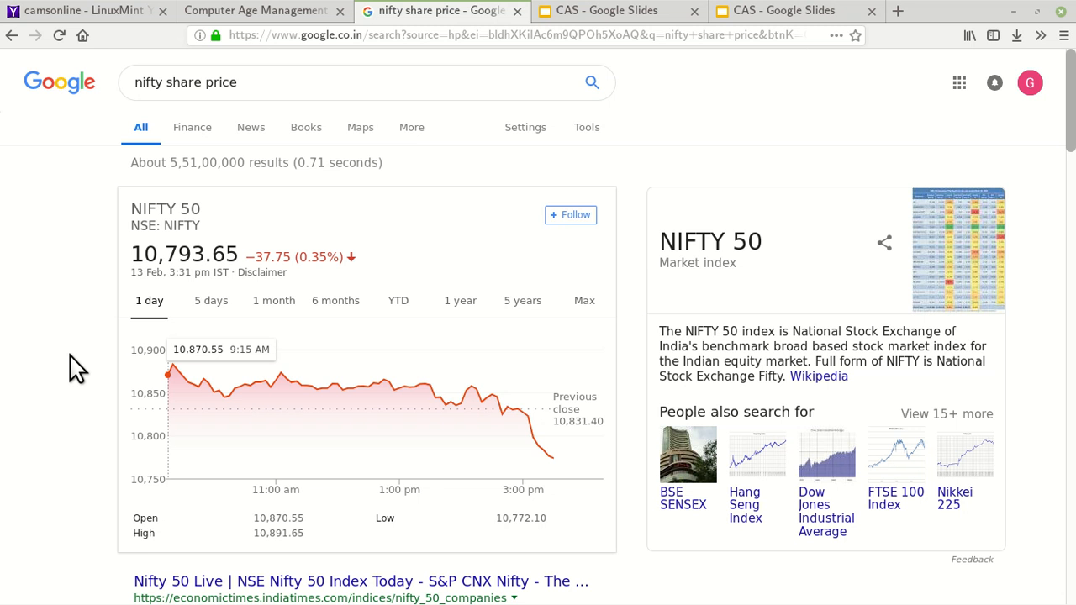
mouse_move(152, 340)
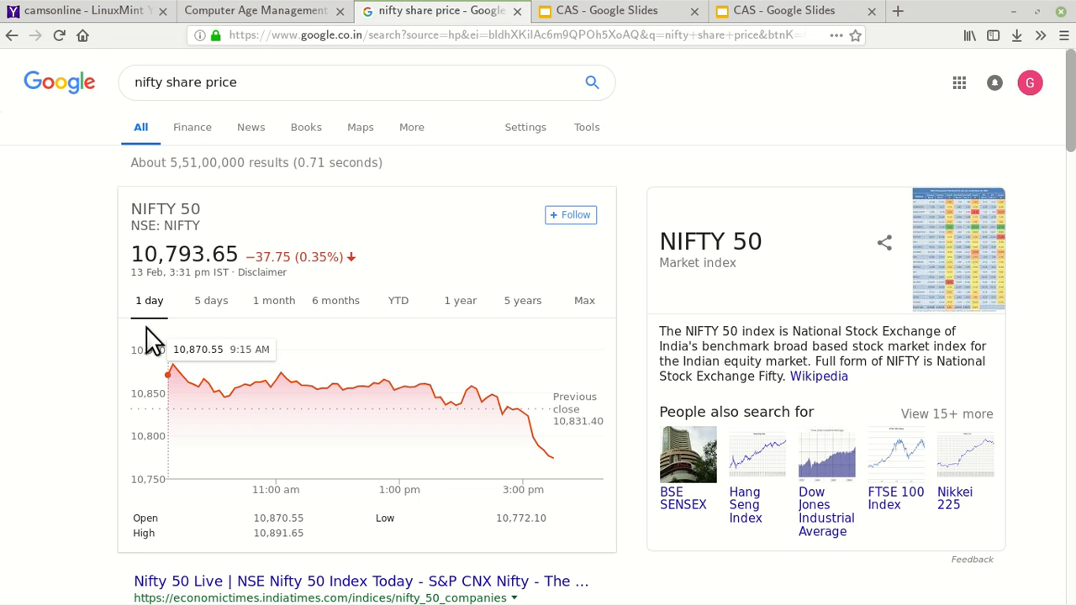
mouse_move(555, 465)
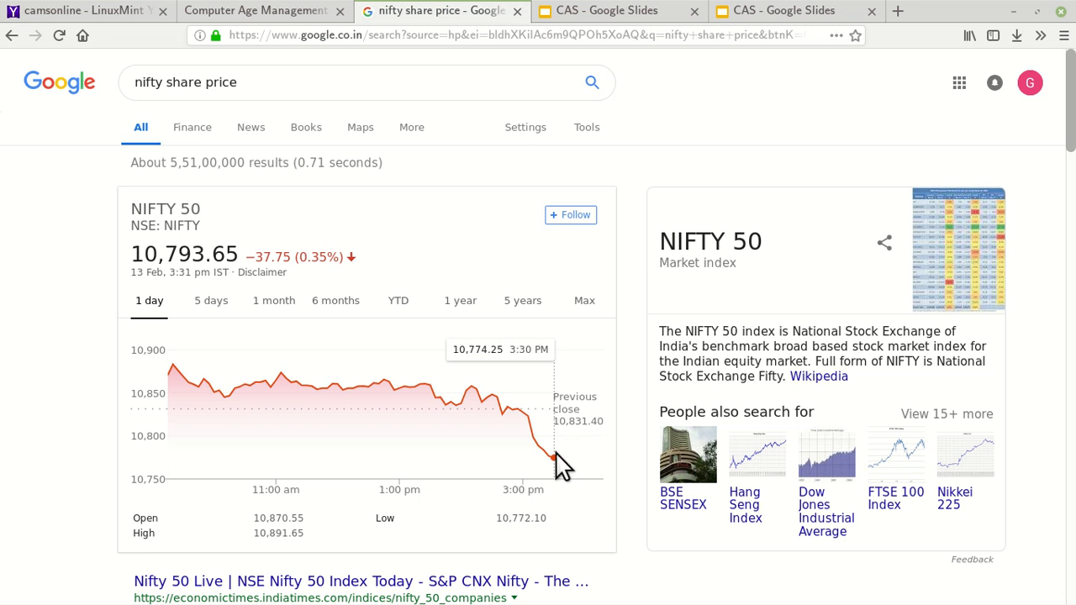
mouse_move(458, 314)
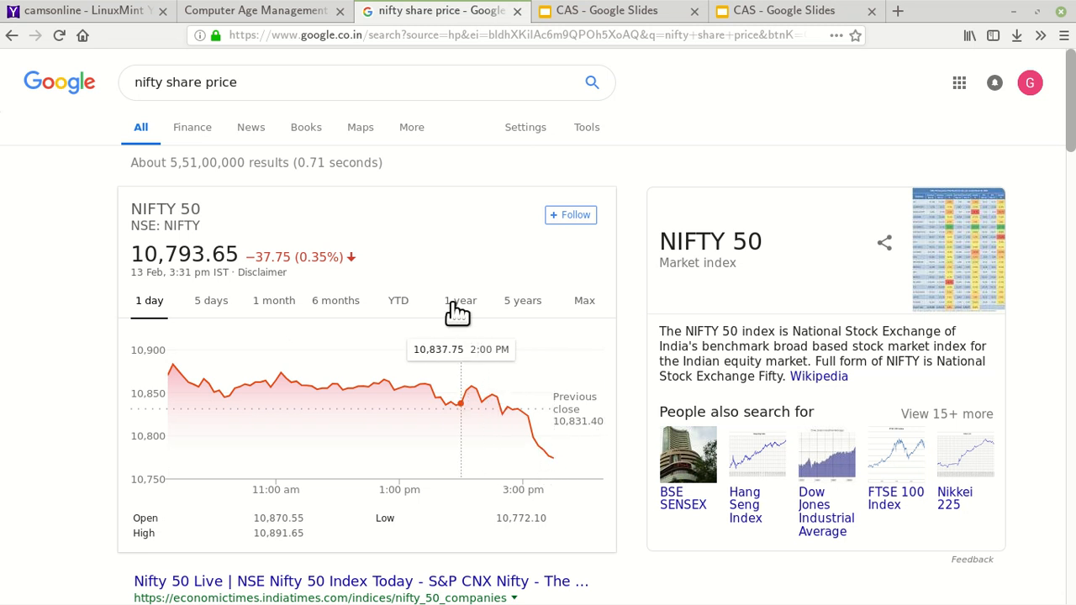
Step: Switch the NIFTY 50 chart from one day to the six-month view
left_click(335, 300)
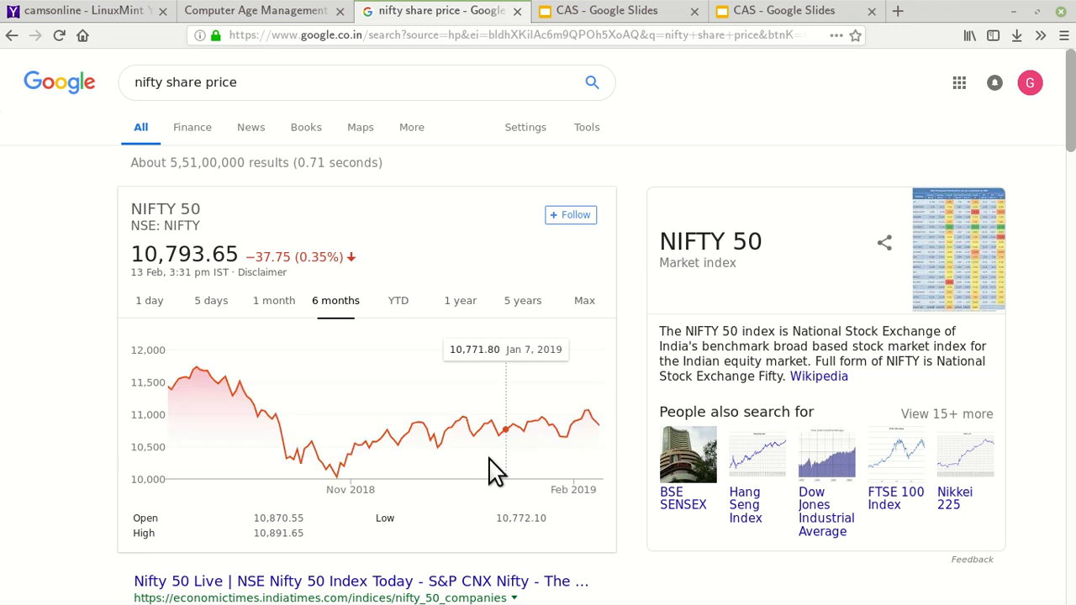
mouse_move(429, 442)
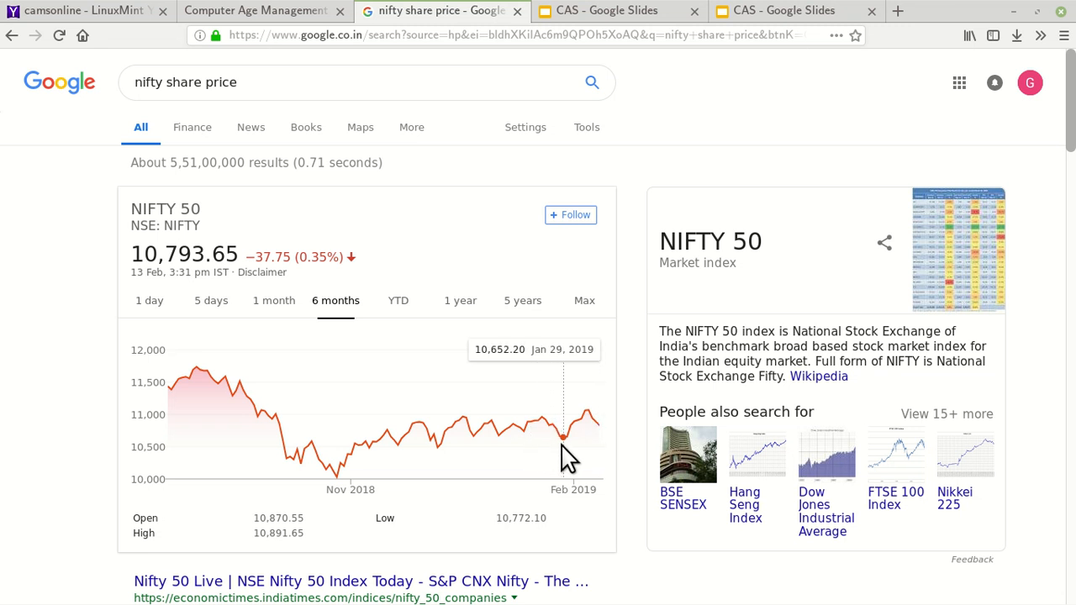
mouse_move(67, 305)
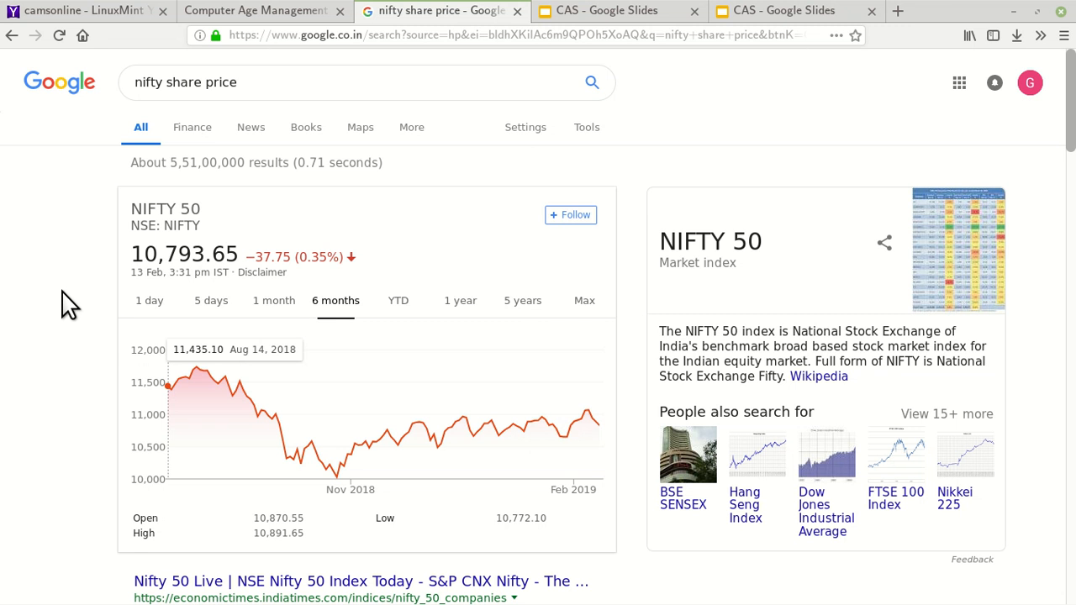
Step: Switch back to the 'CAS - Google Slides' tab showing the CAS topics slide
left_click(791, 10)
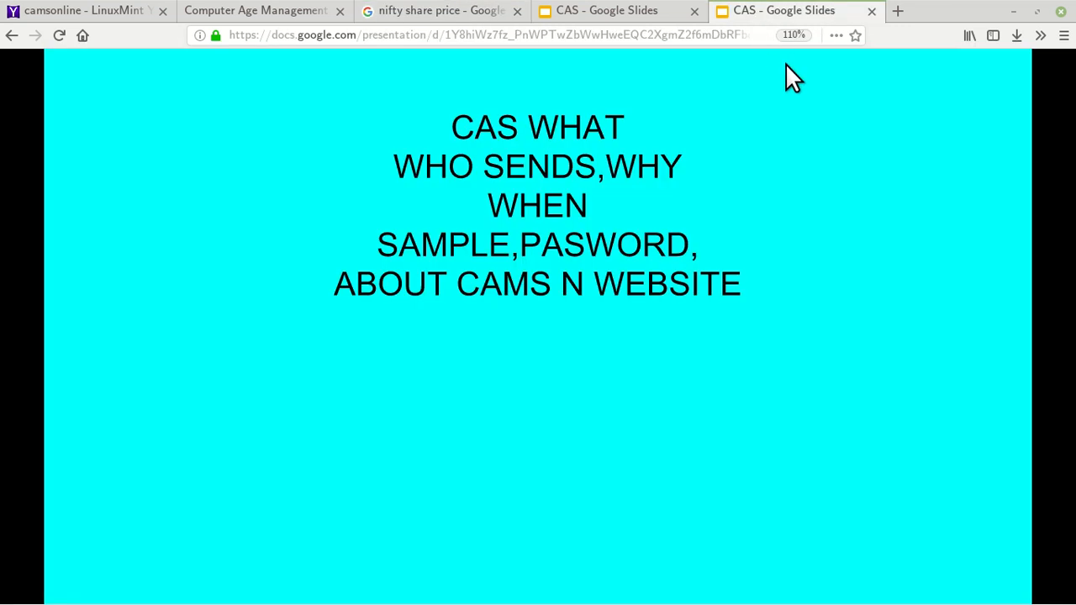
mouse_move(572, 388)
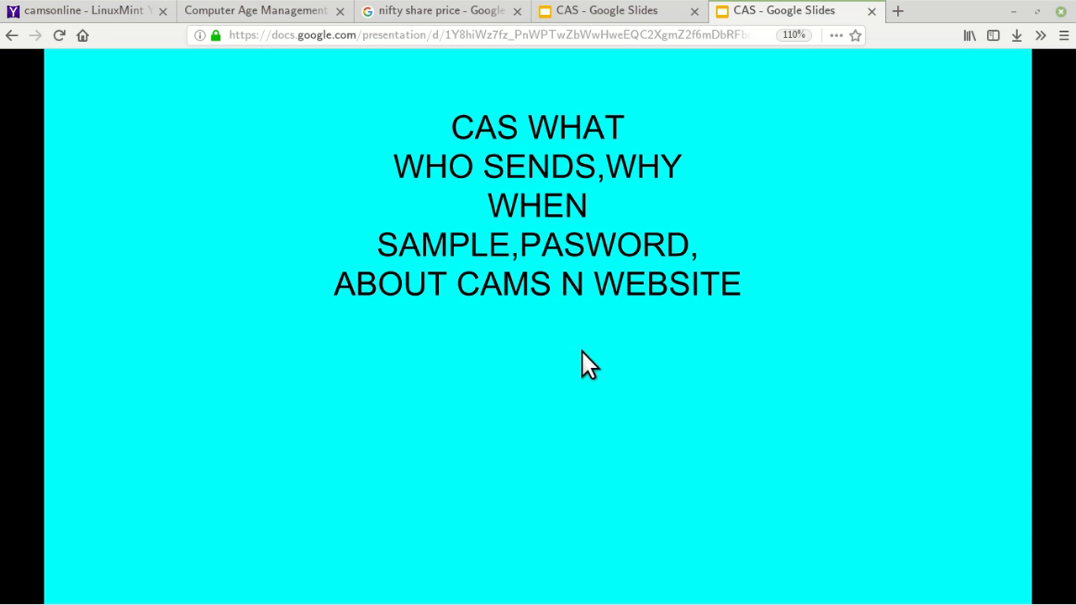
mouse_move(587, 354)
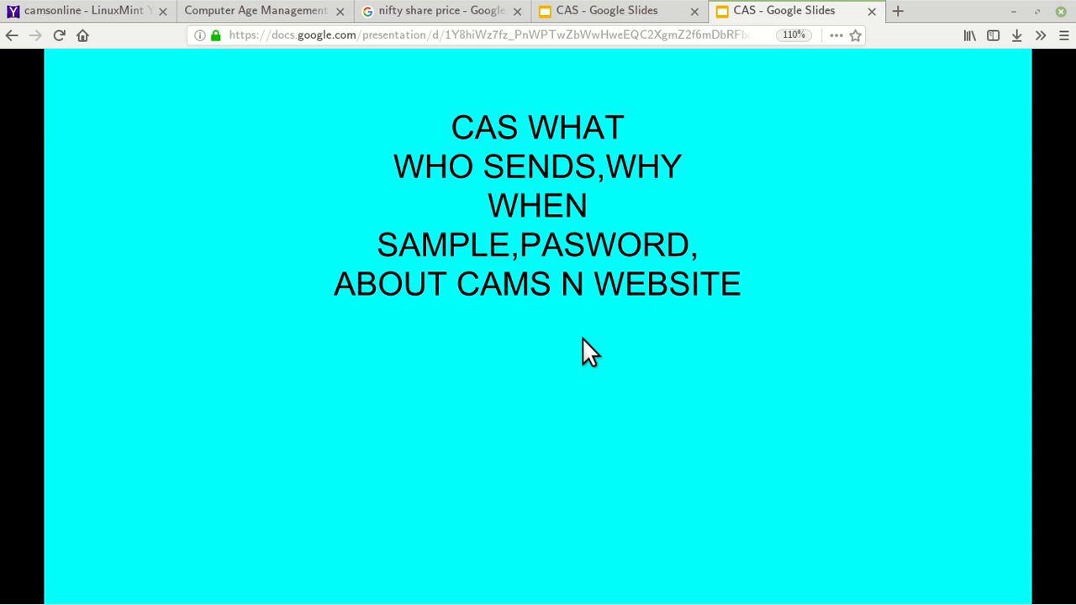
mouse_move(587, 351)
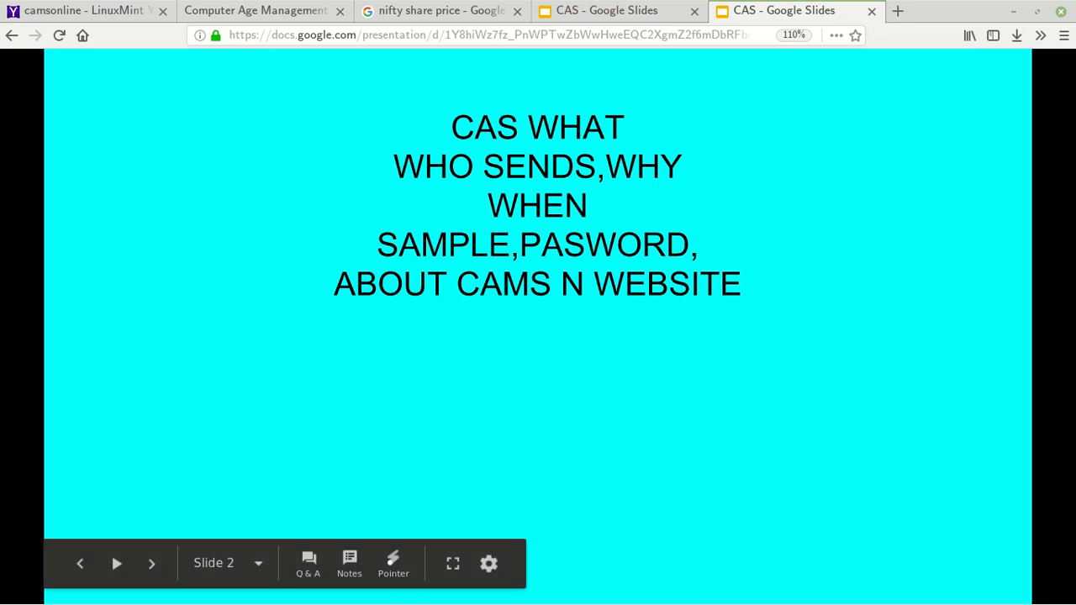